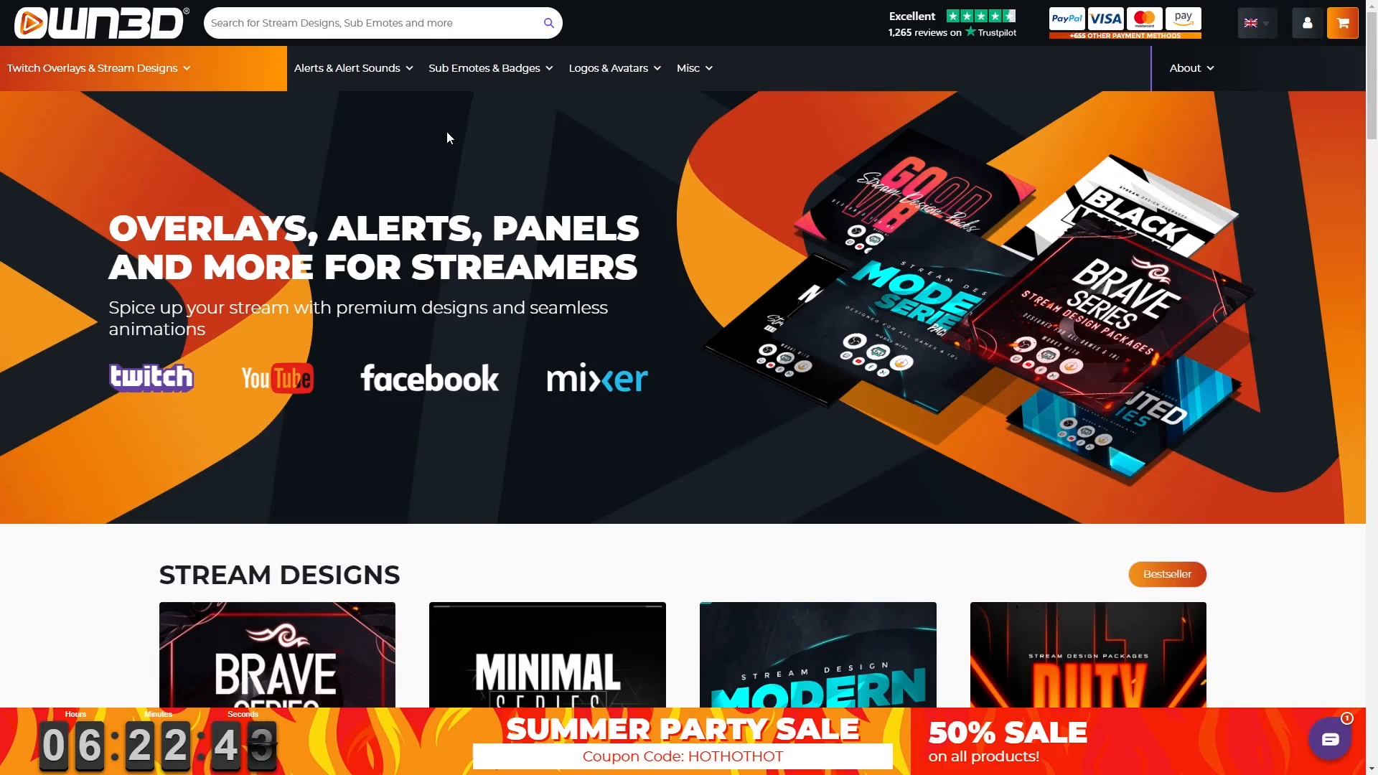
mouse_move(448, 171)
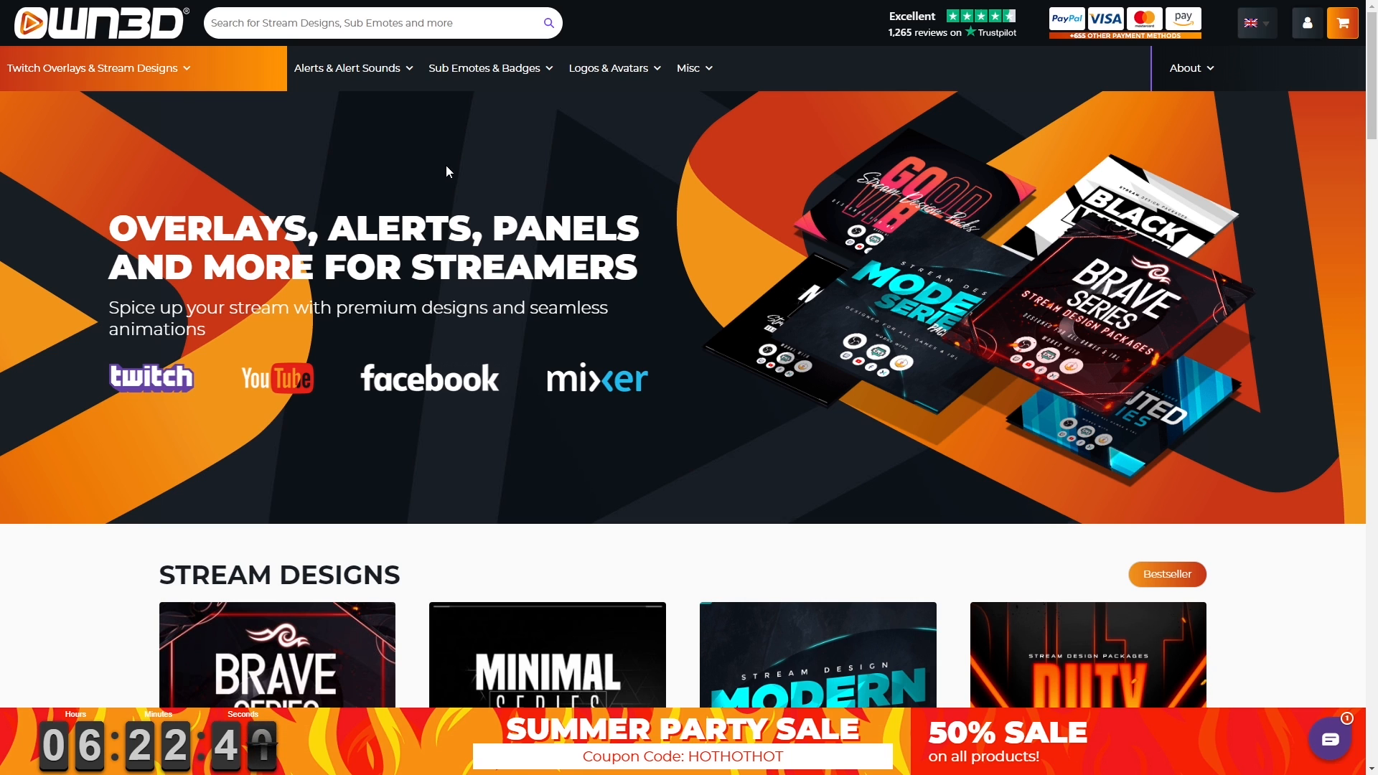
- Scroll down the page before switching over to the OBS Studio main window
scroll("down", 3)
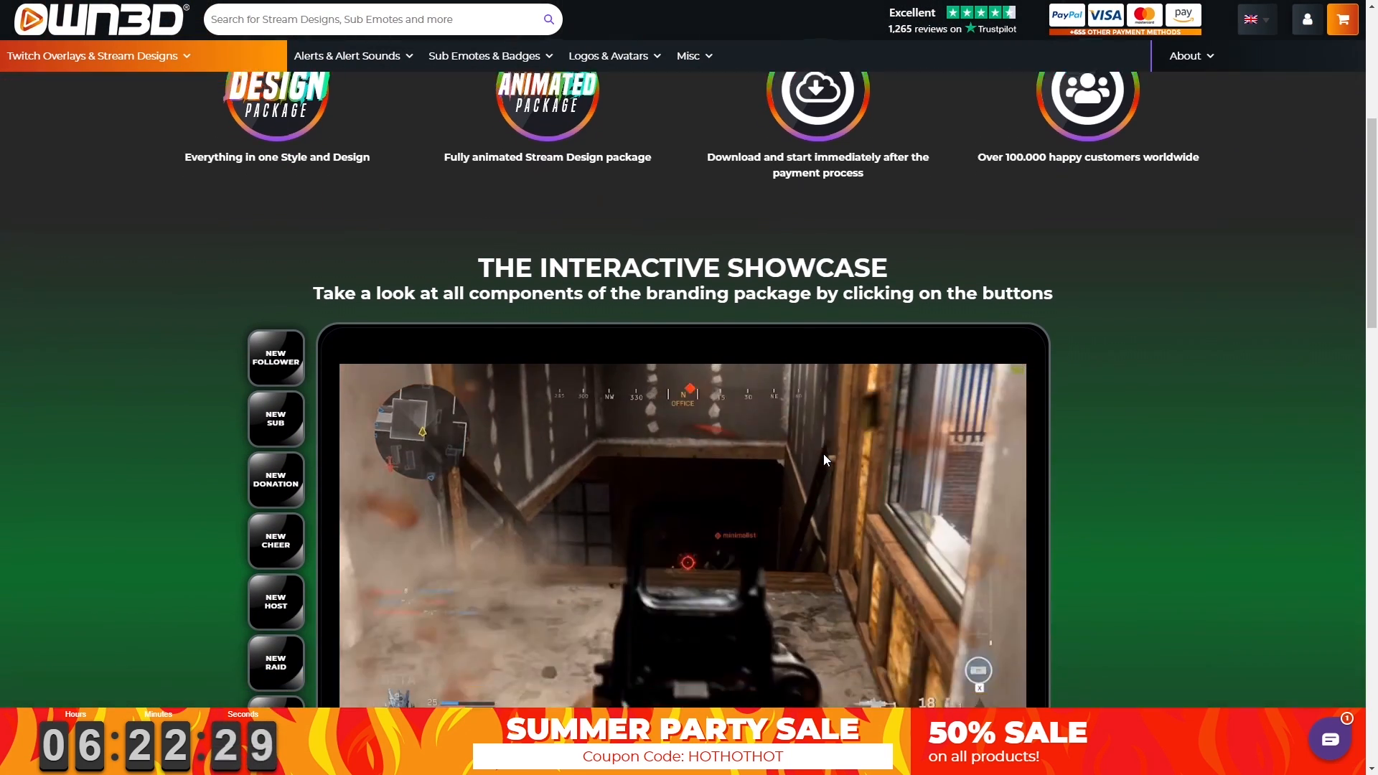
scroll("down", 3)
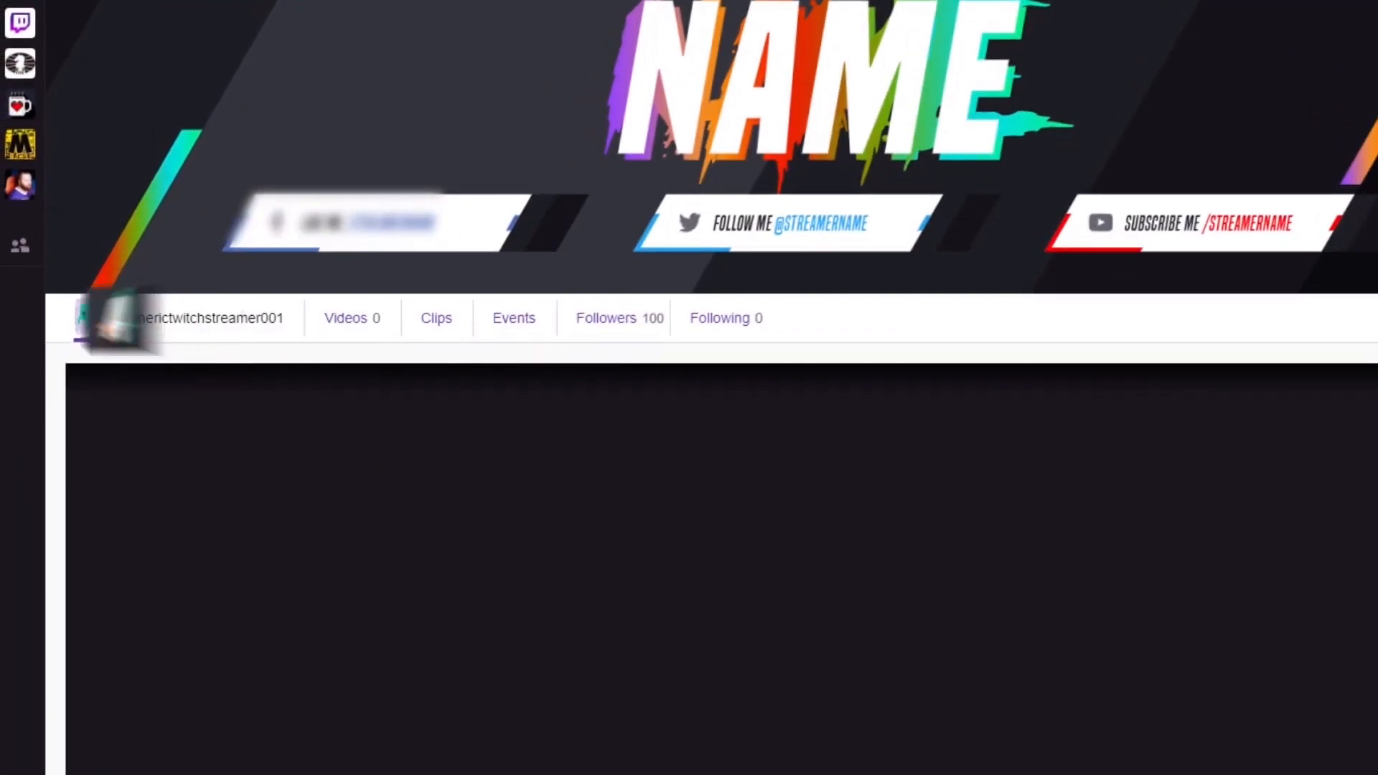
scroll("down", 3)
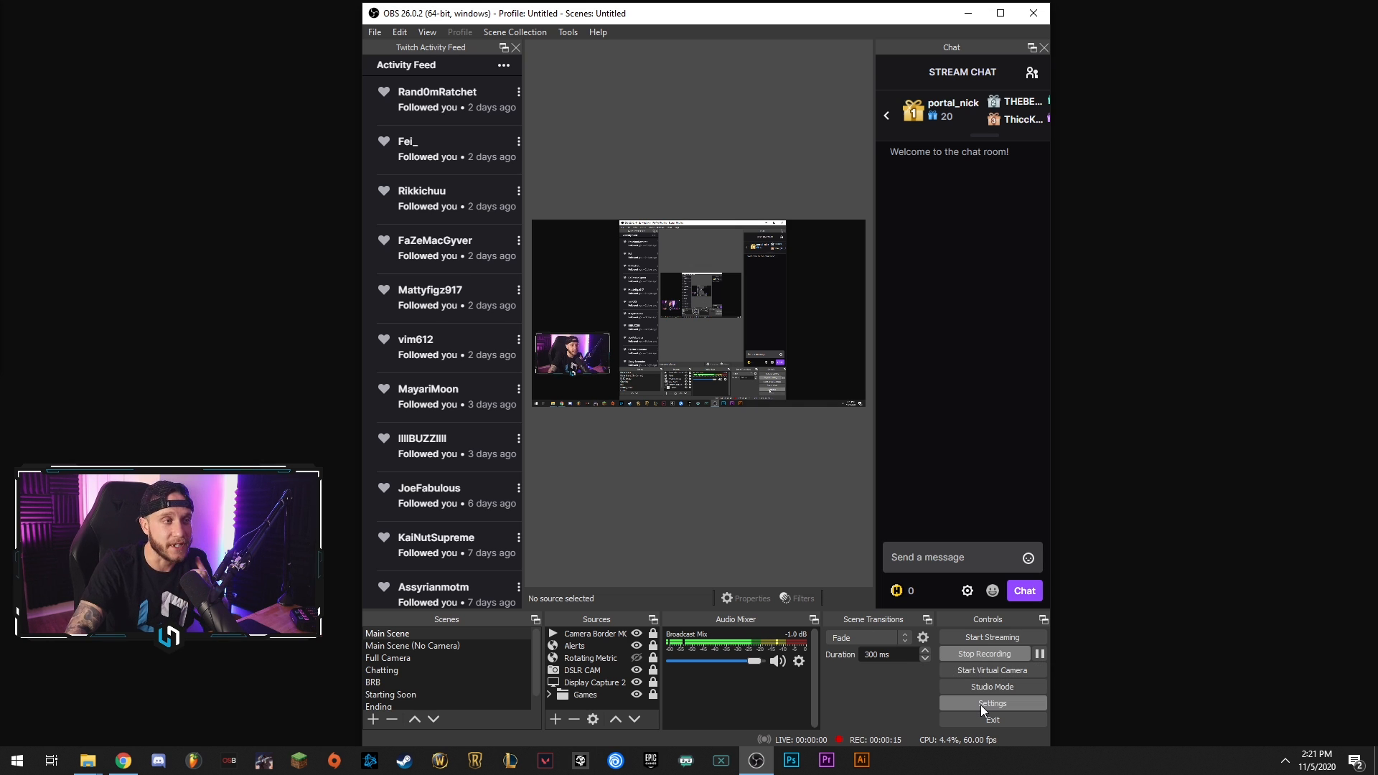
- In Settings > General, try the System theme and revert to Dark (Default)
left_click(992, 703)
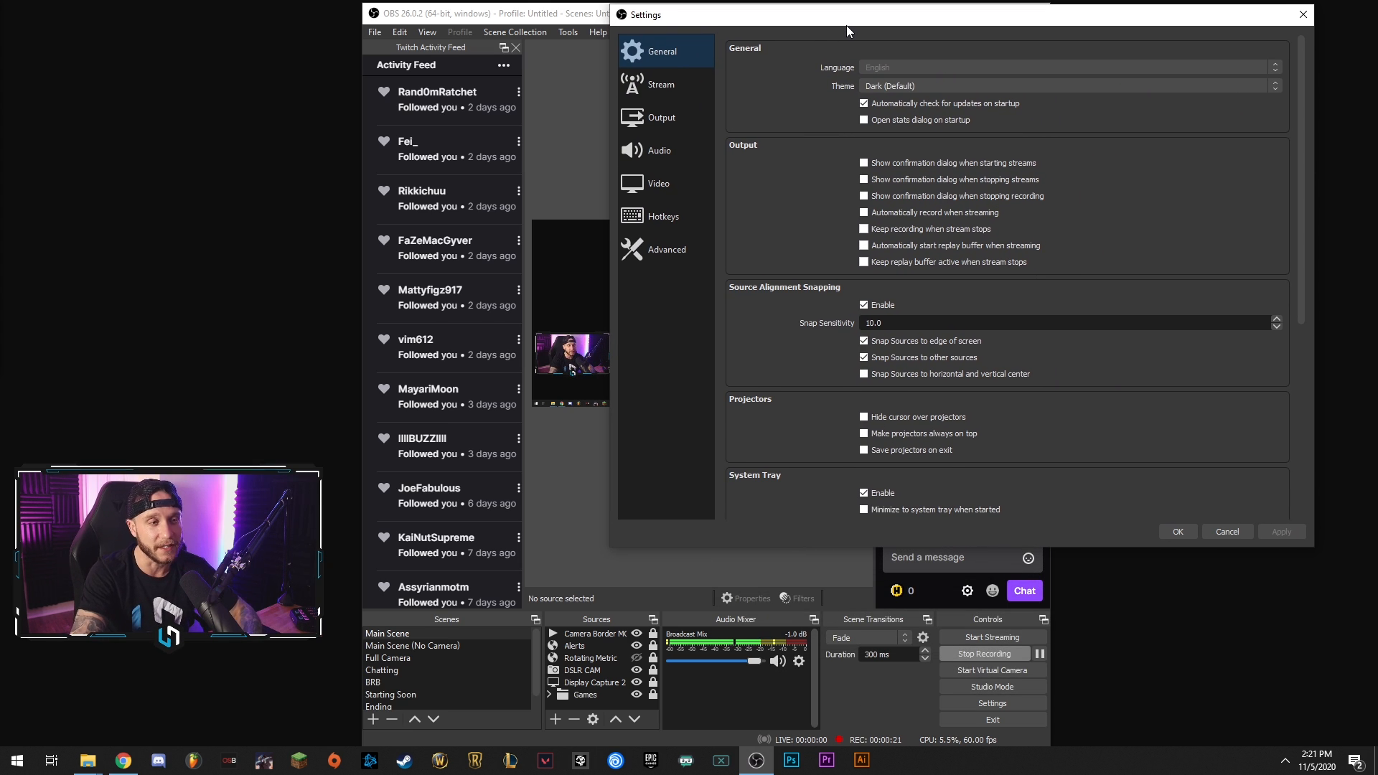
mouse_move(923, 210)
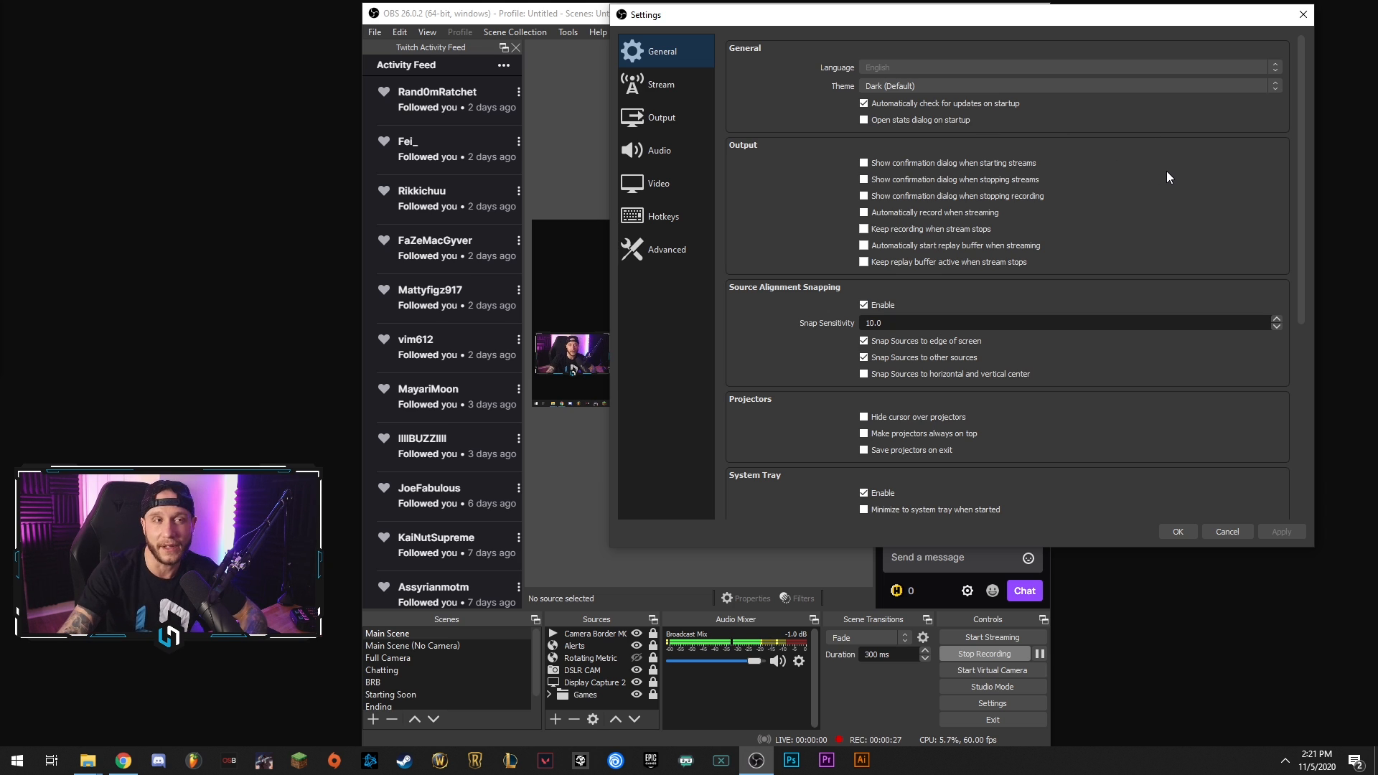
mouse_move(807, 89)
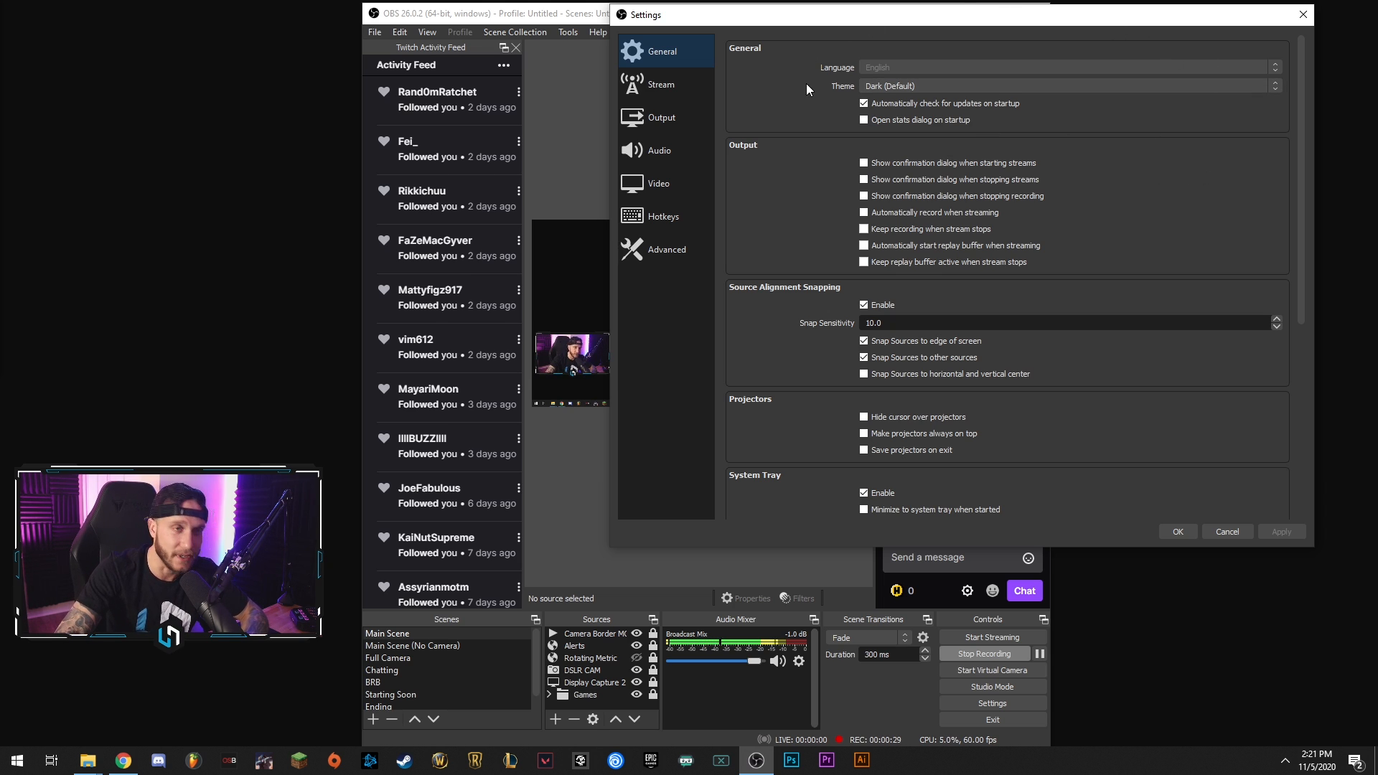
left_click(1068, 85)
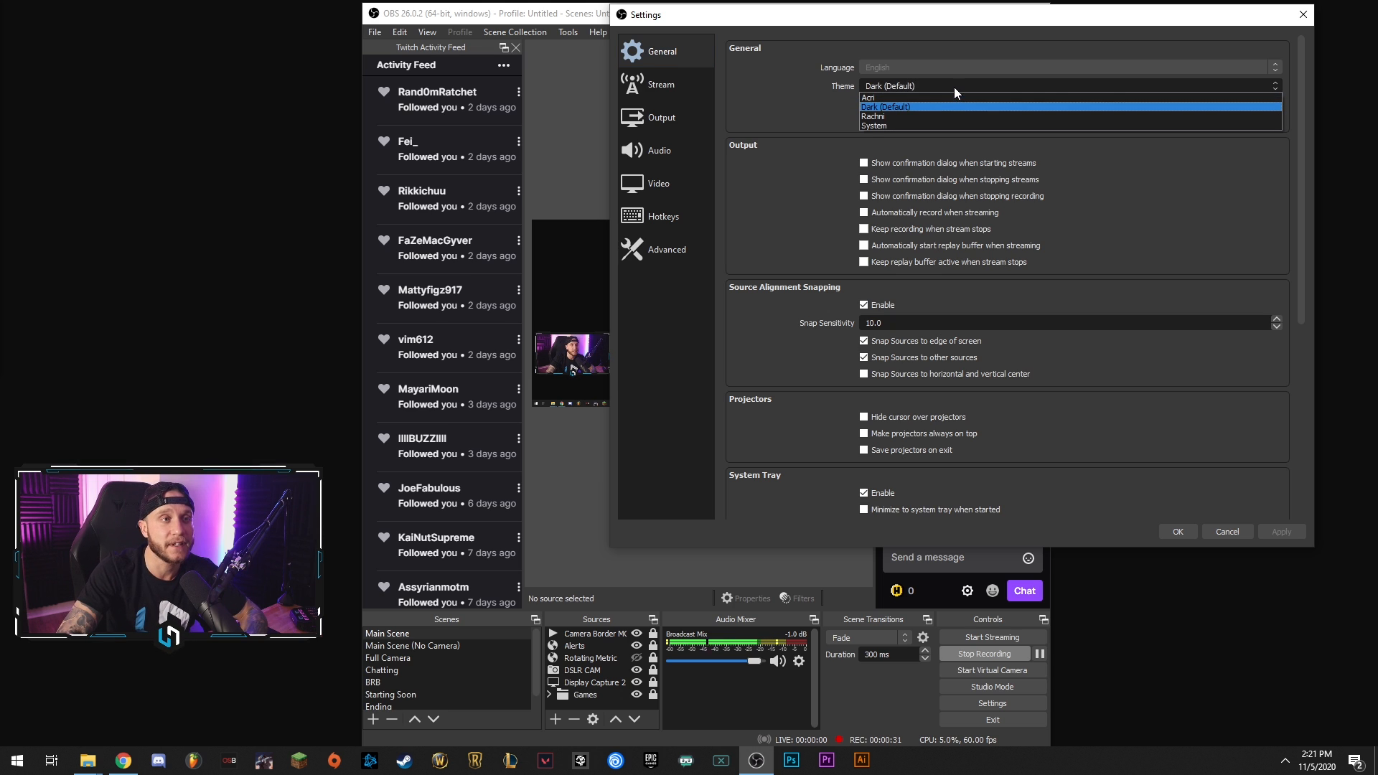
left_click(886, 106)
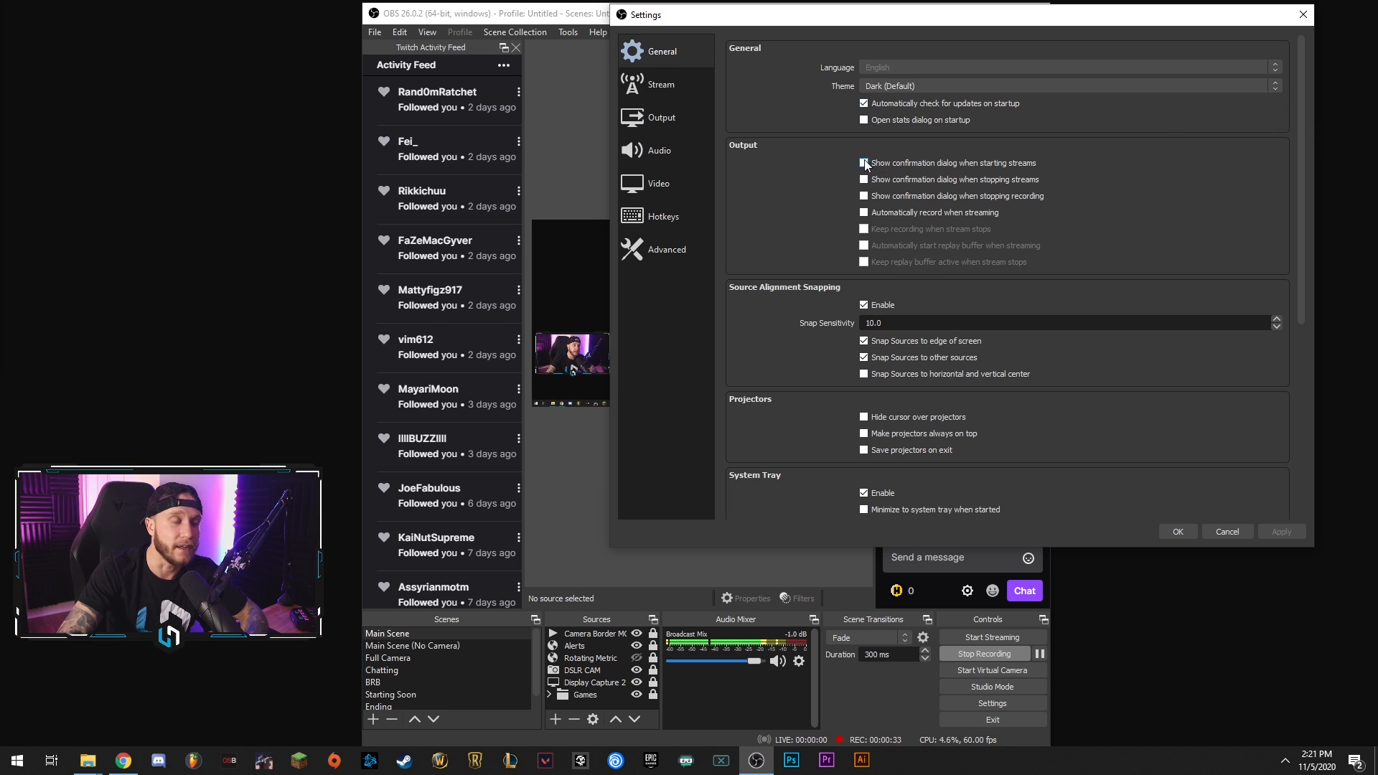
left_click(864, 163)
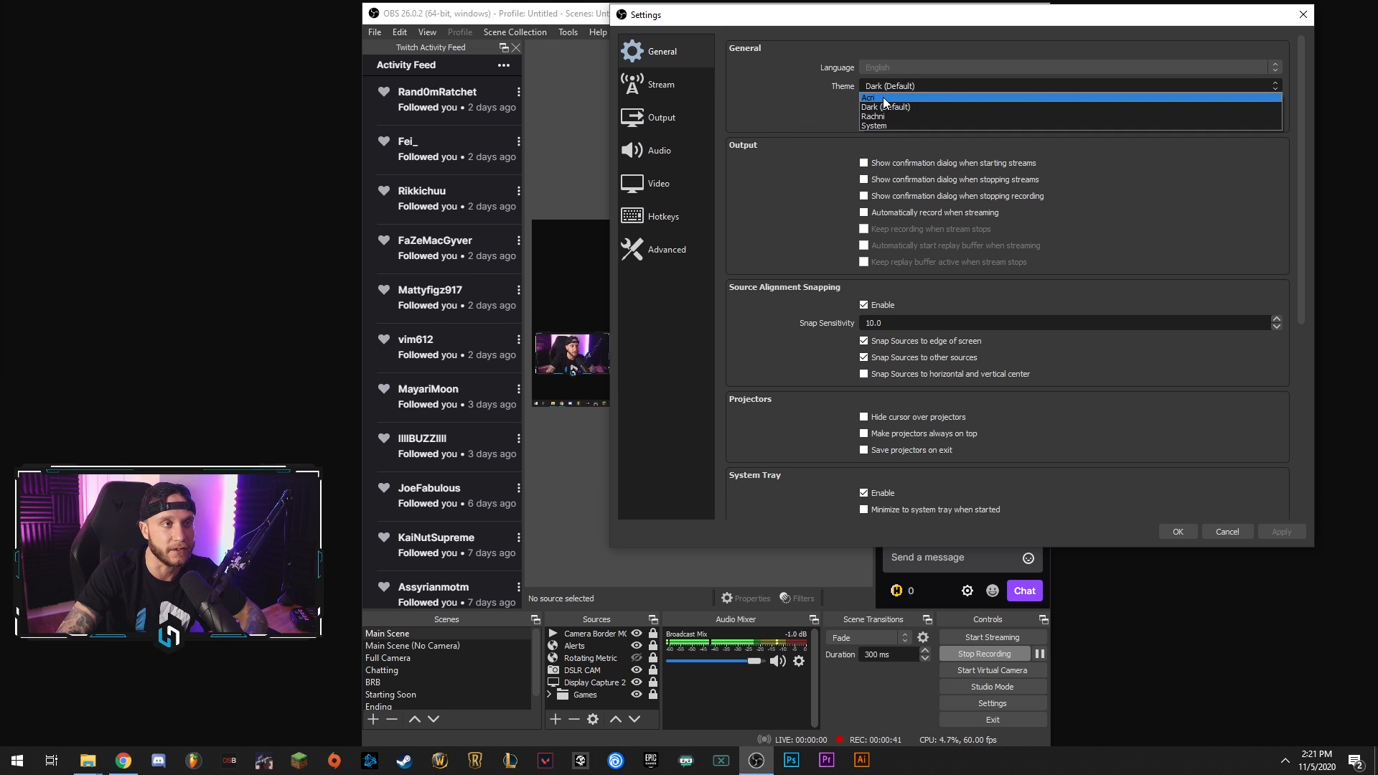
left_click(886, 96)
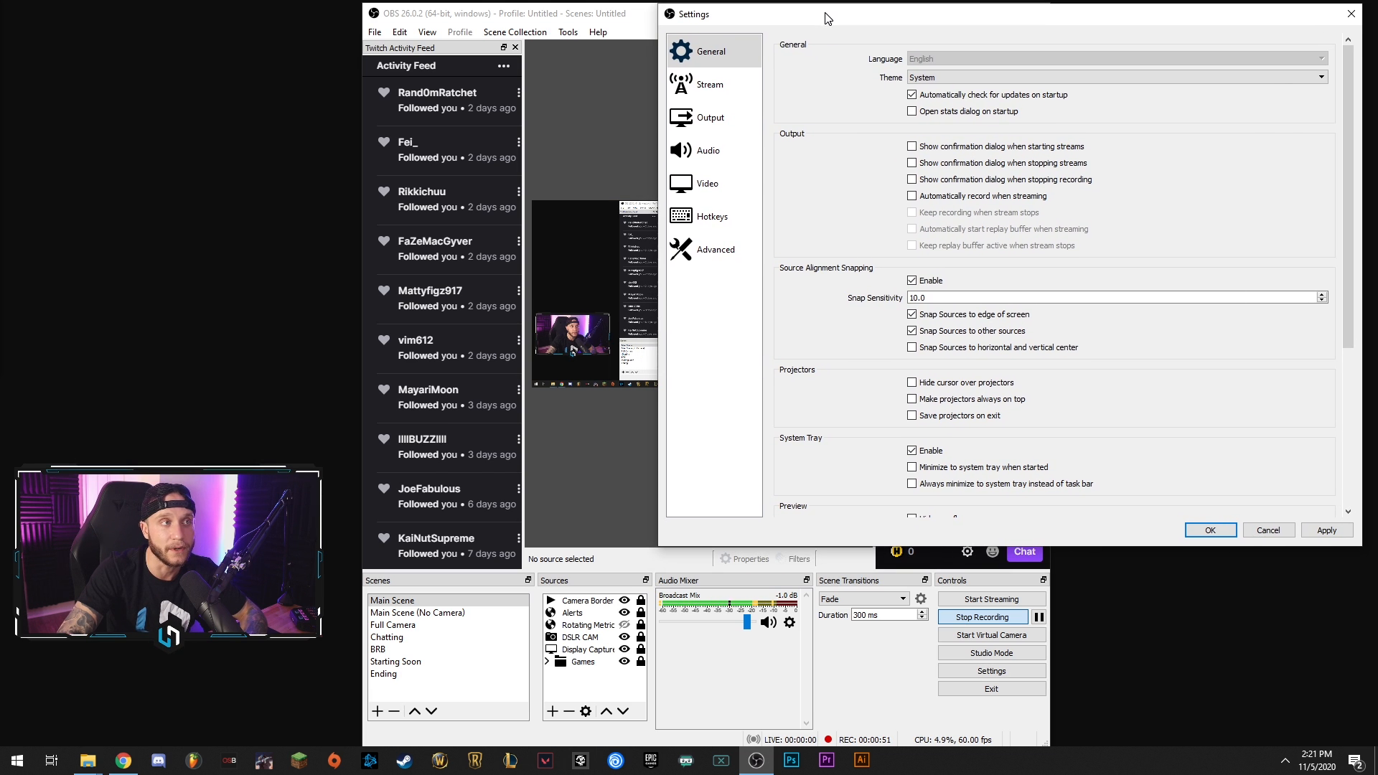
left_click(1116, 78)
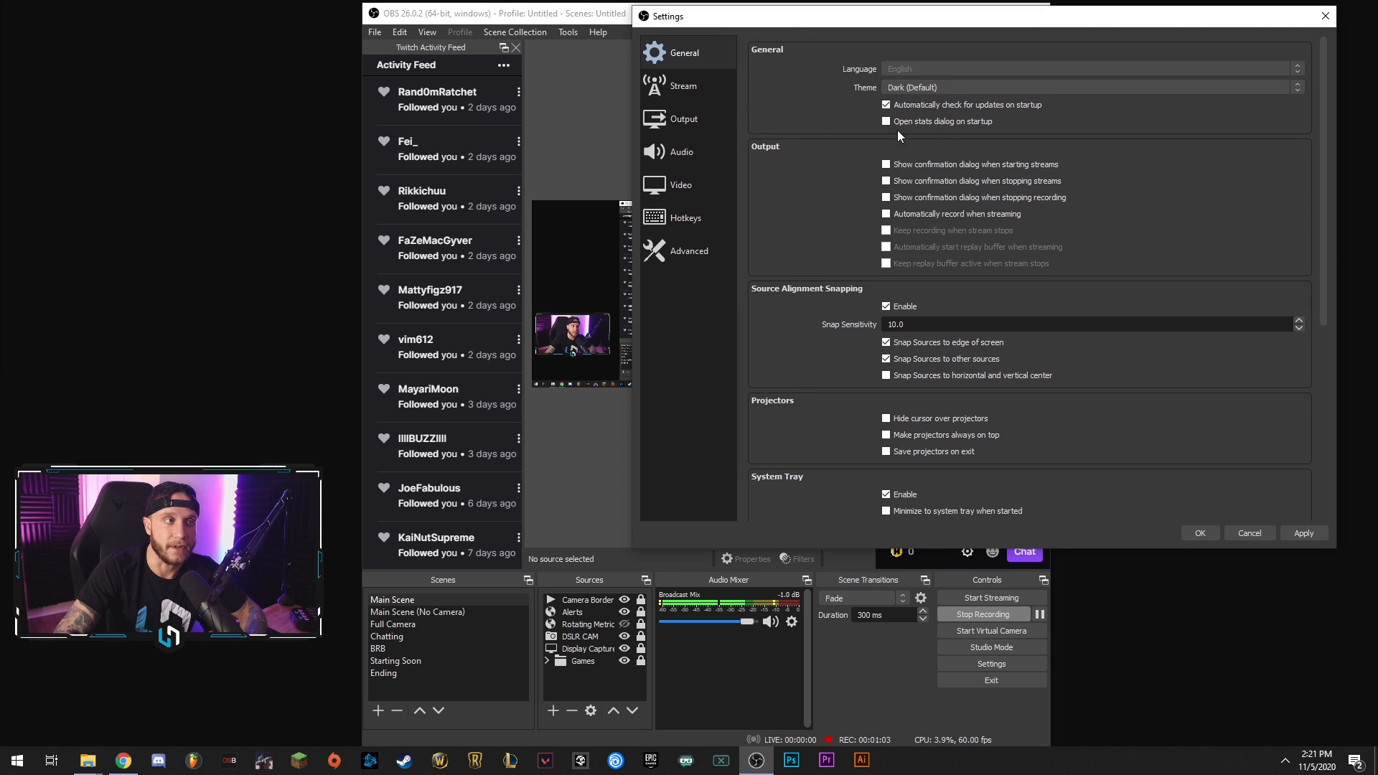
- Switch to the Stream page showing the Twitch service
left_click(684, 84)
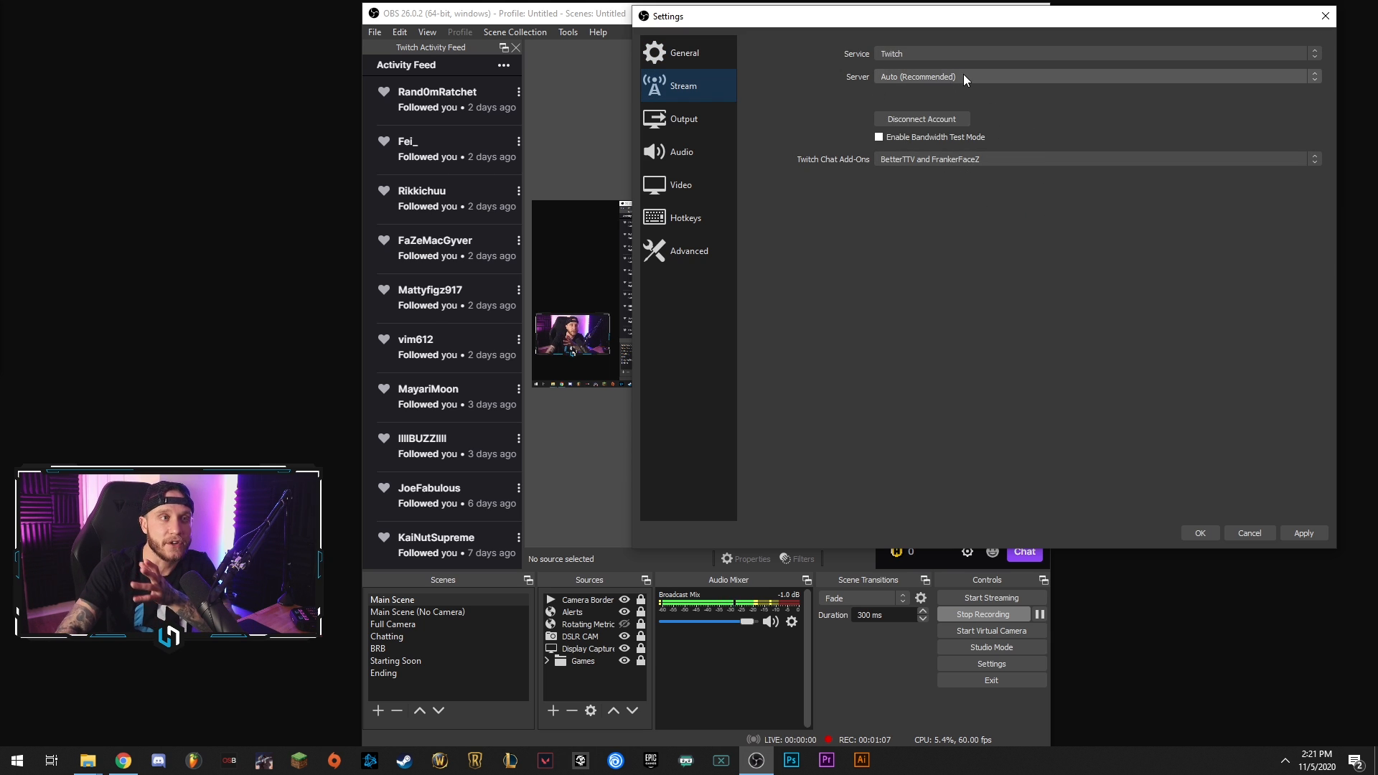
left_click(1094, 53)
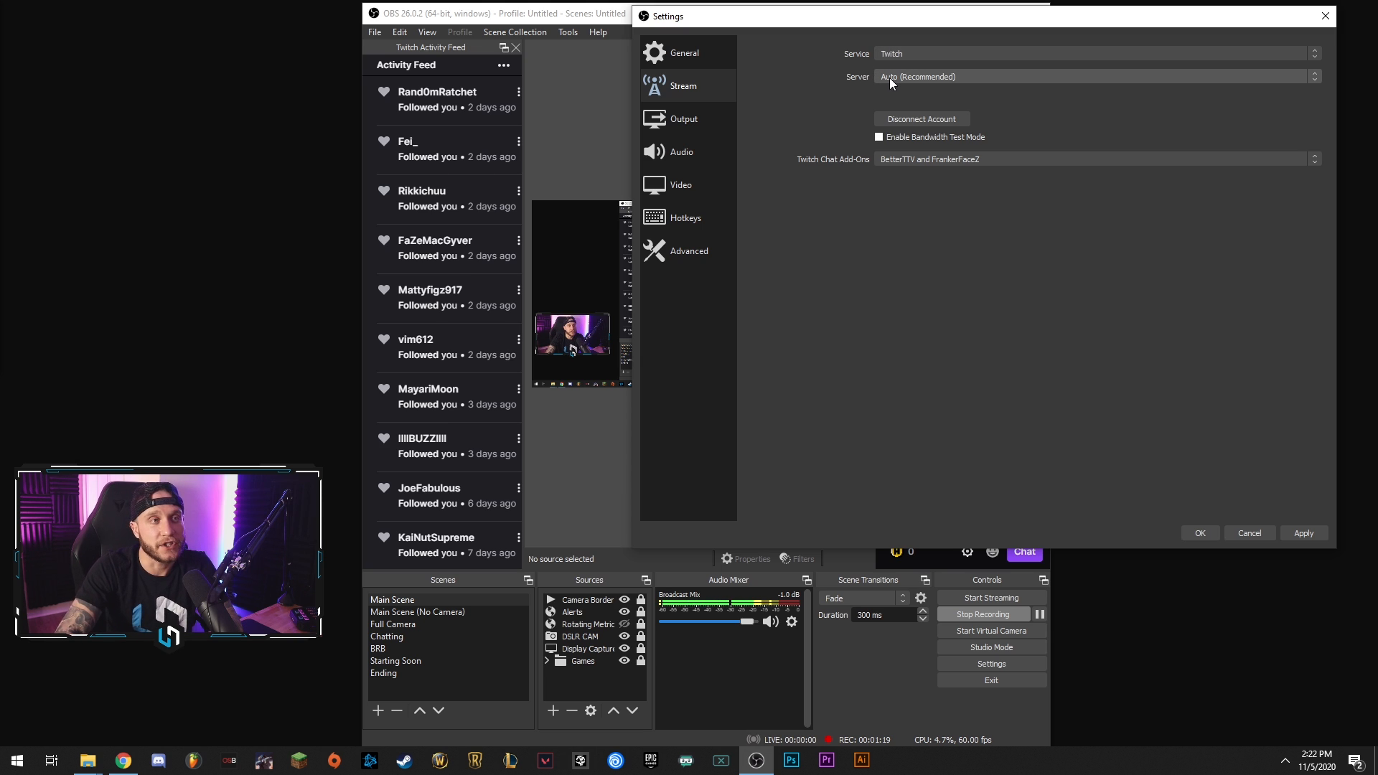
left_click(1094, 76)
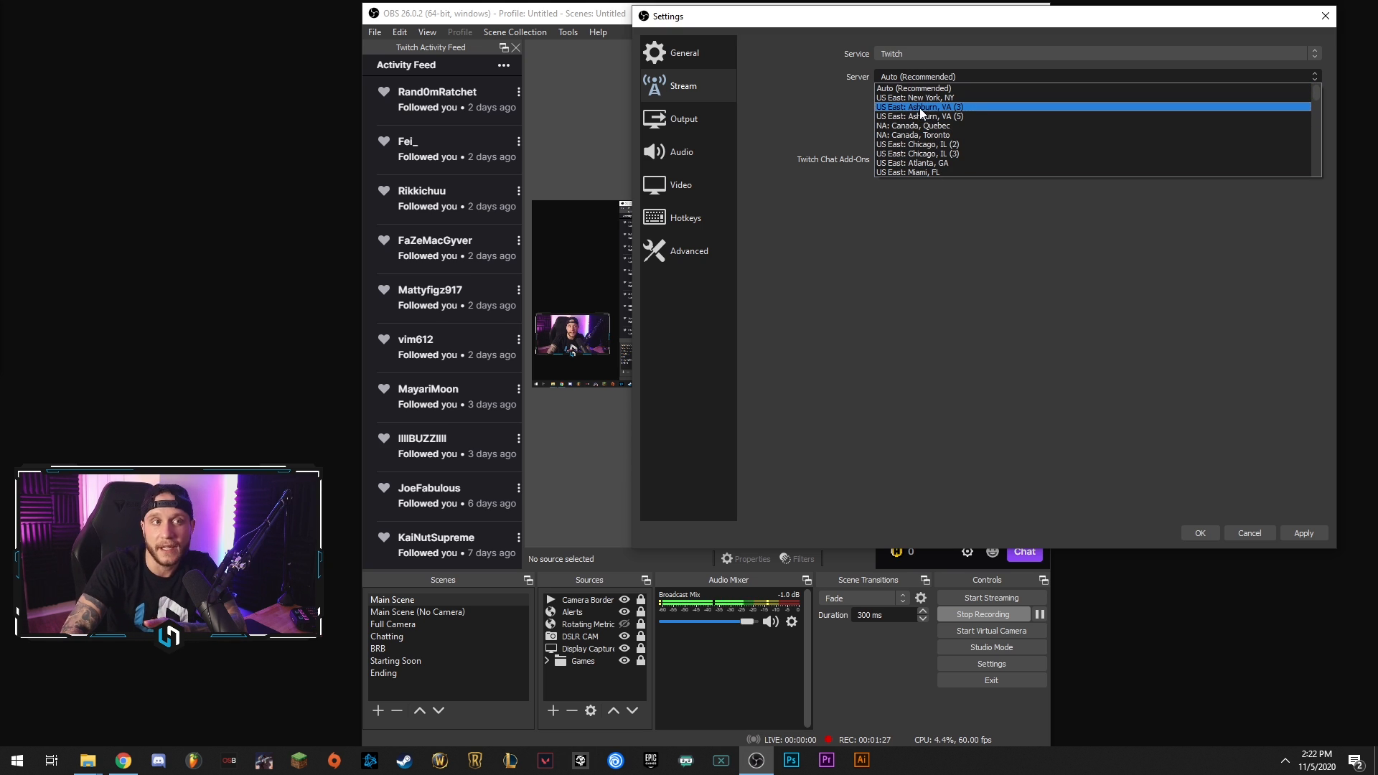
left_click(917, 88)
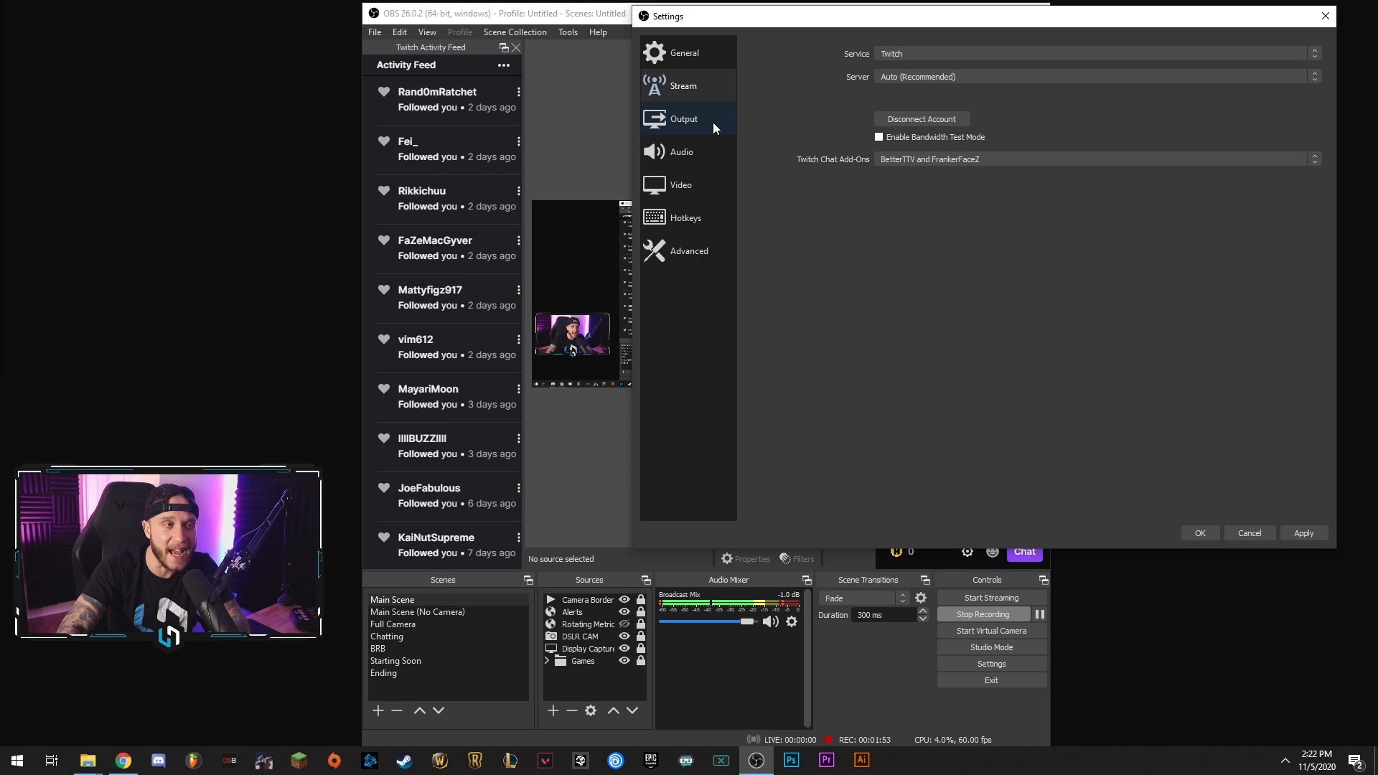
- Review Output settings, glancing at Recording then returning to Streaming at 6000 Kbps CBR
left_click(684, 120)
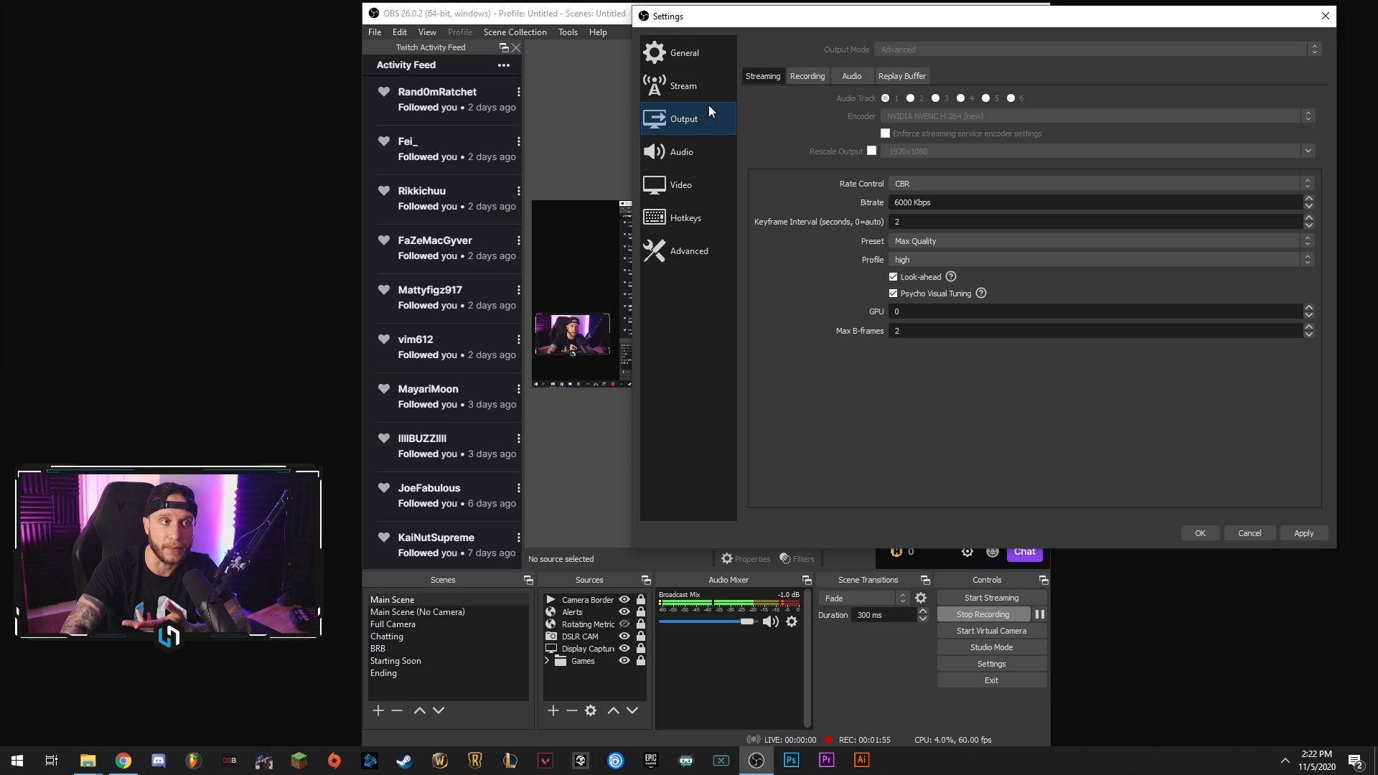
mouse_move(829, 151)
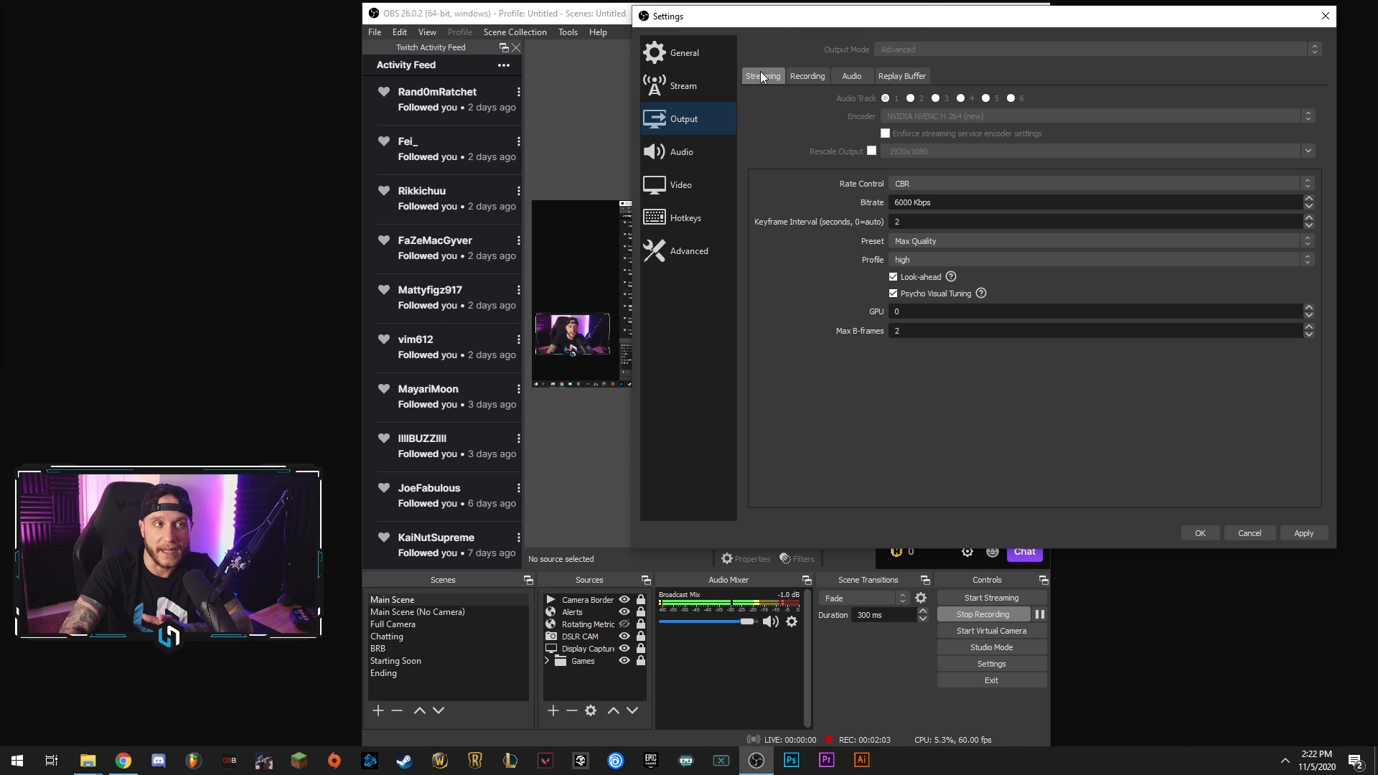
left_click(806, 76)
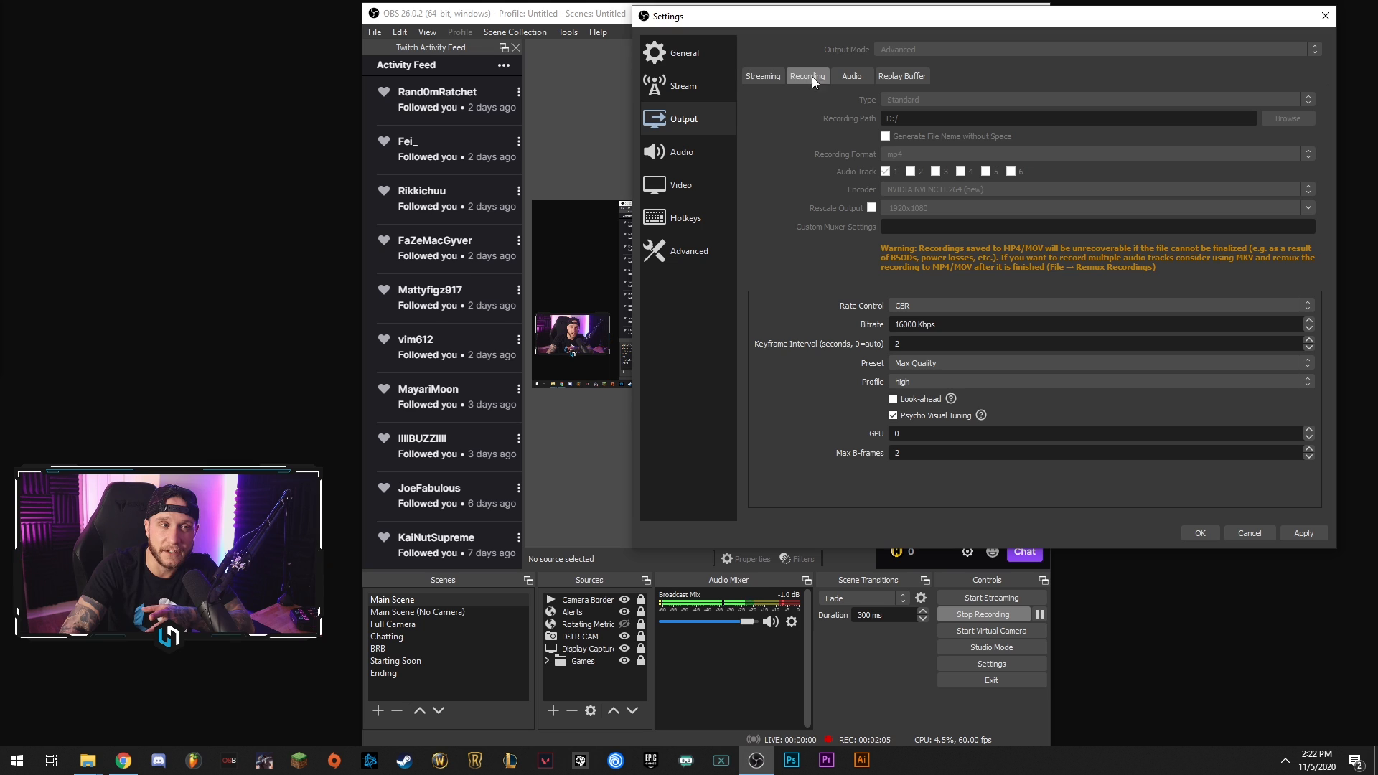
left_click(760, 76)
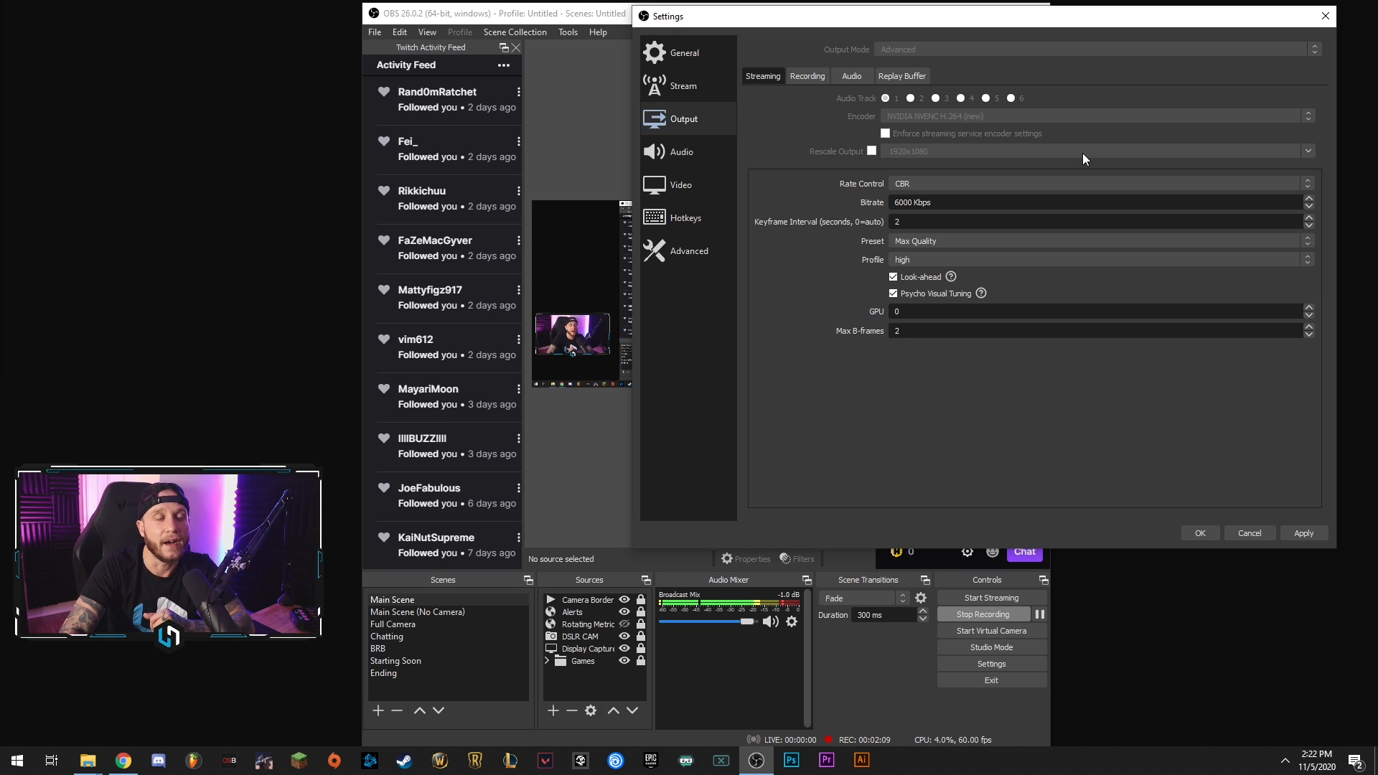
mouse_move(939, 133)
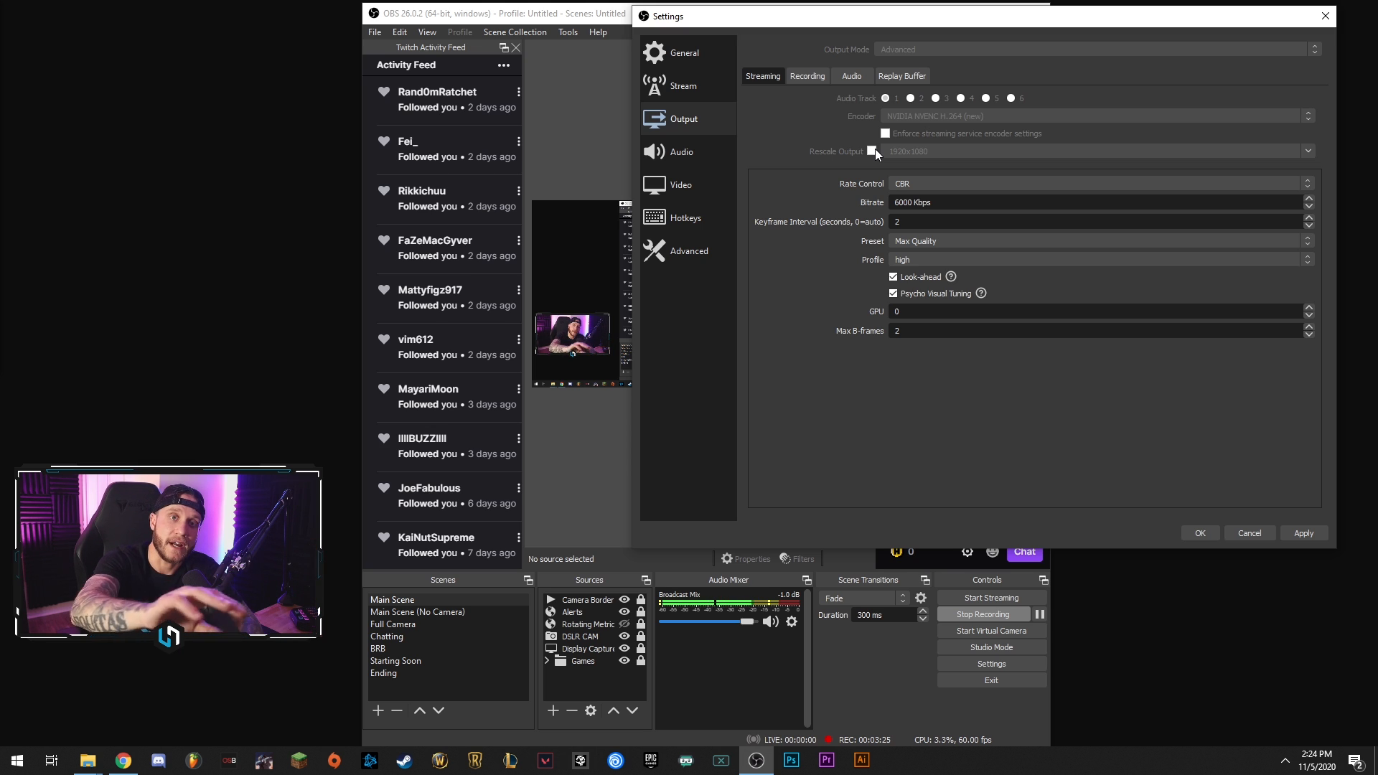
mouse_move(941, 147)
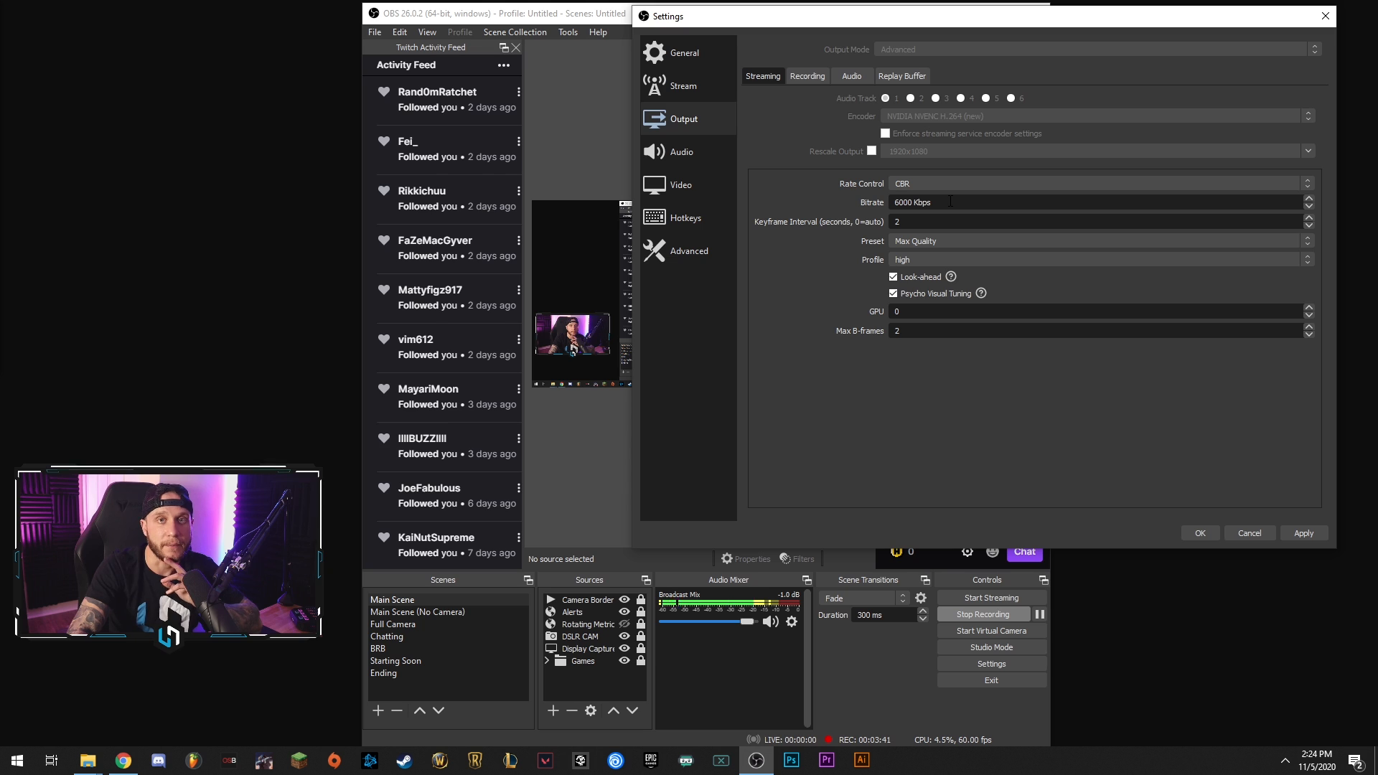
mouse_move(1031, 161)
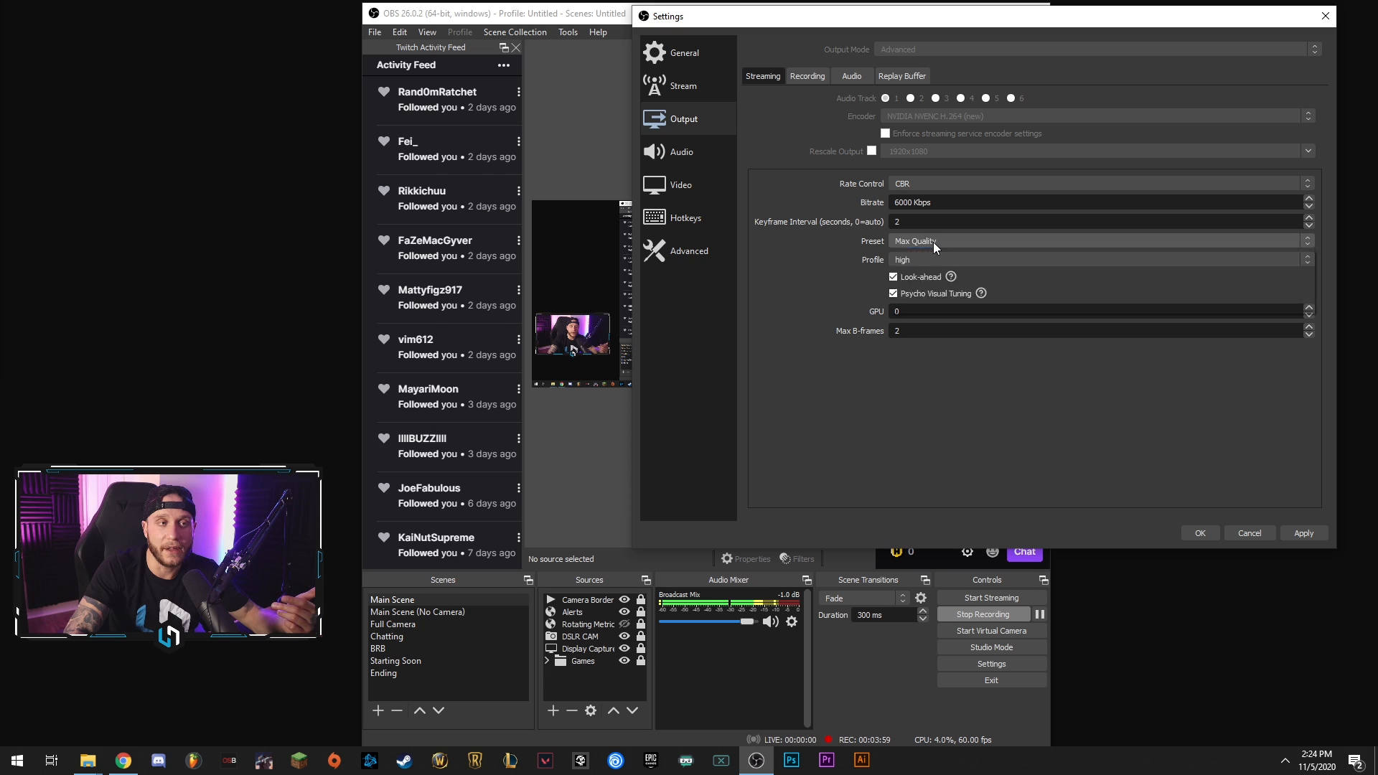
- Keep the encoder preset at Max Quality and profile at high, then move to Audio
left_click(1094, 241)
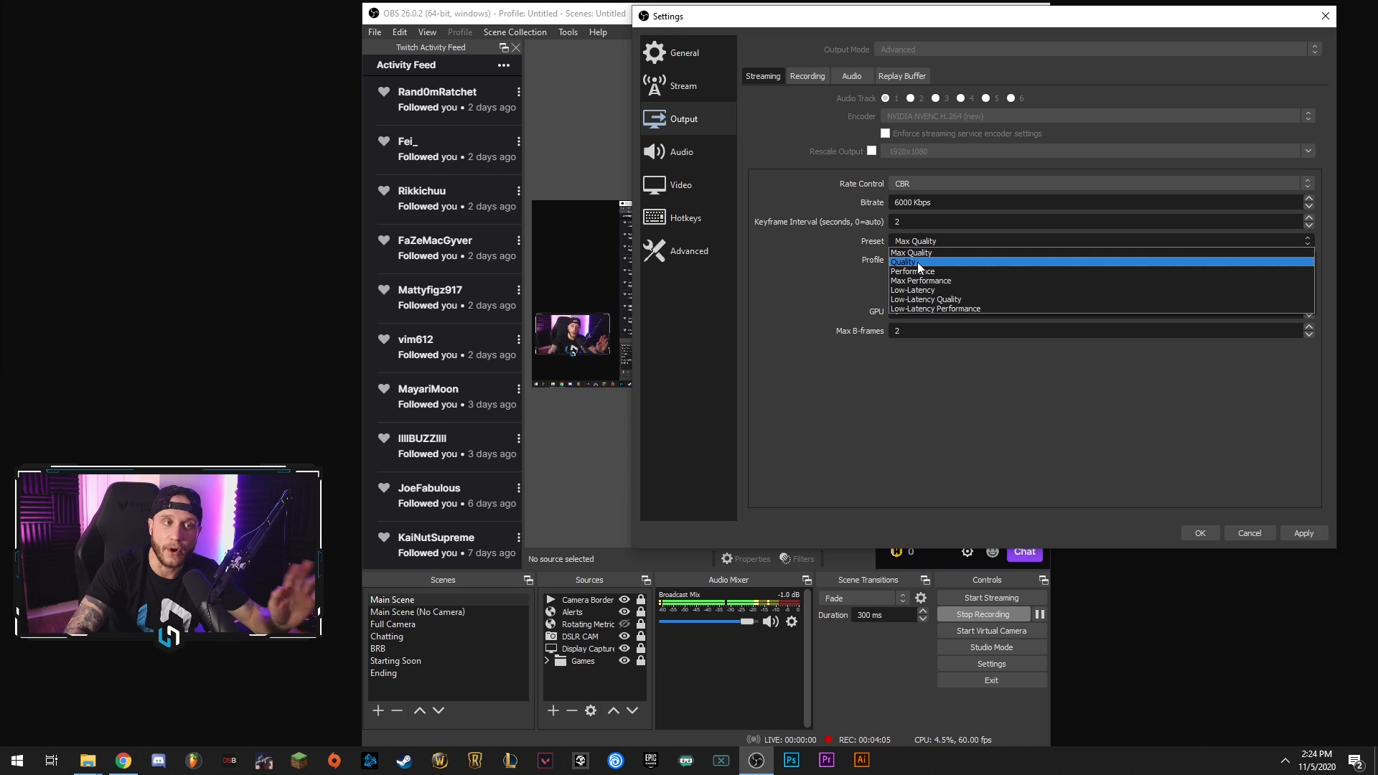
mouse_move(912, 253)
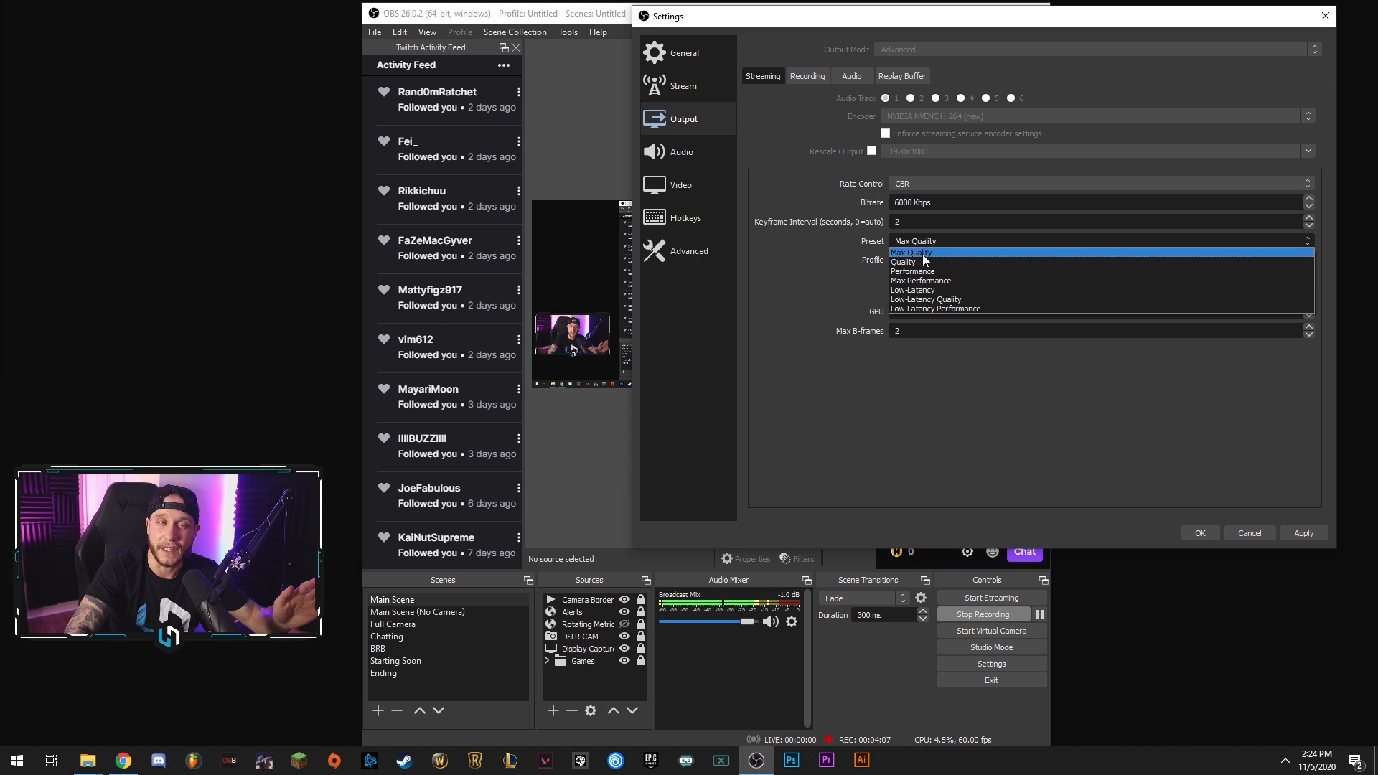
left_click(911, 253)
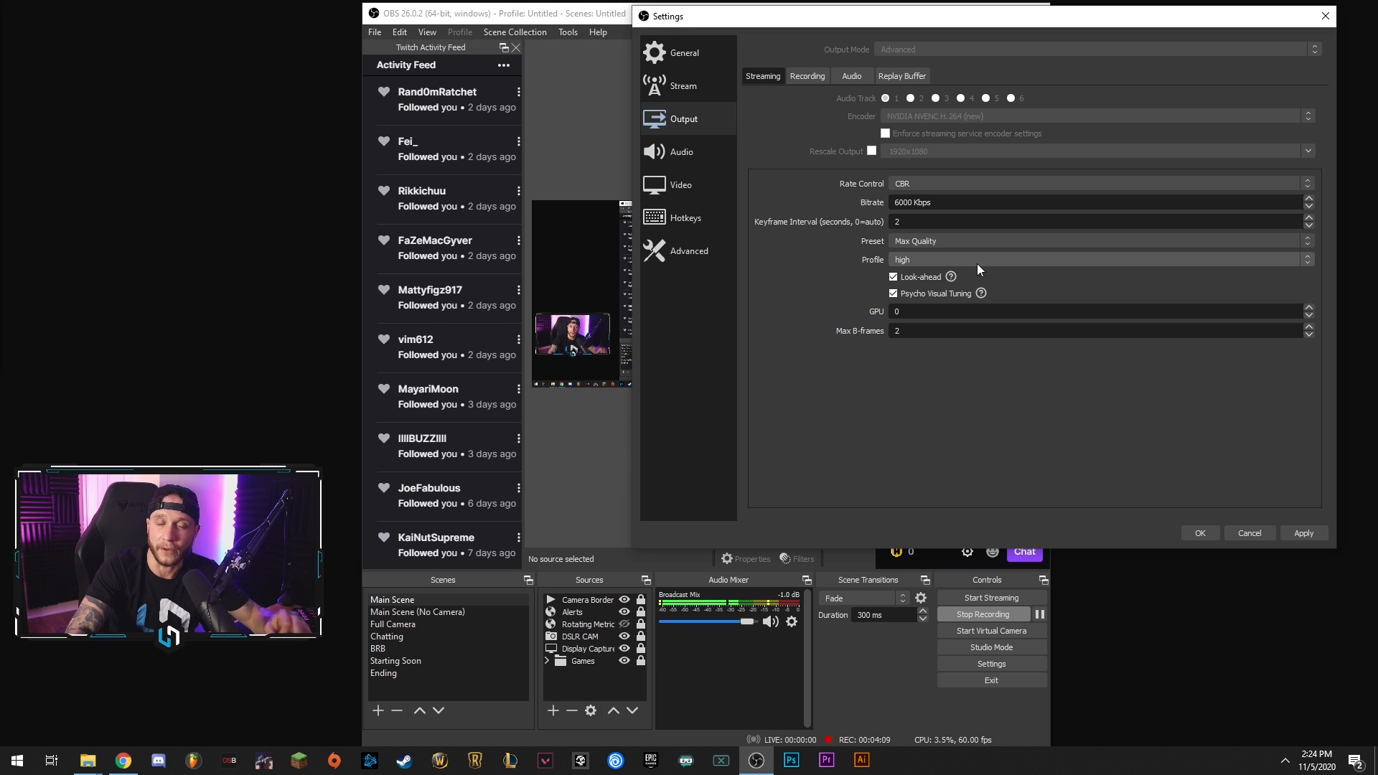
left_click(1097, 259)
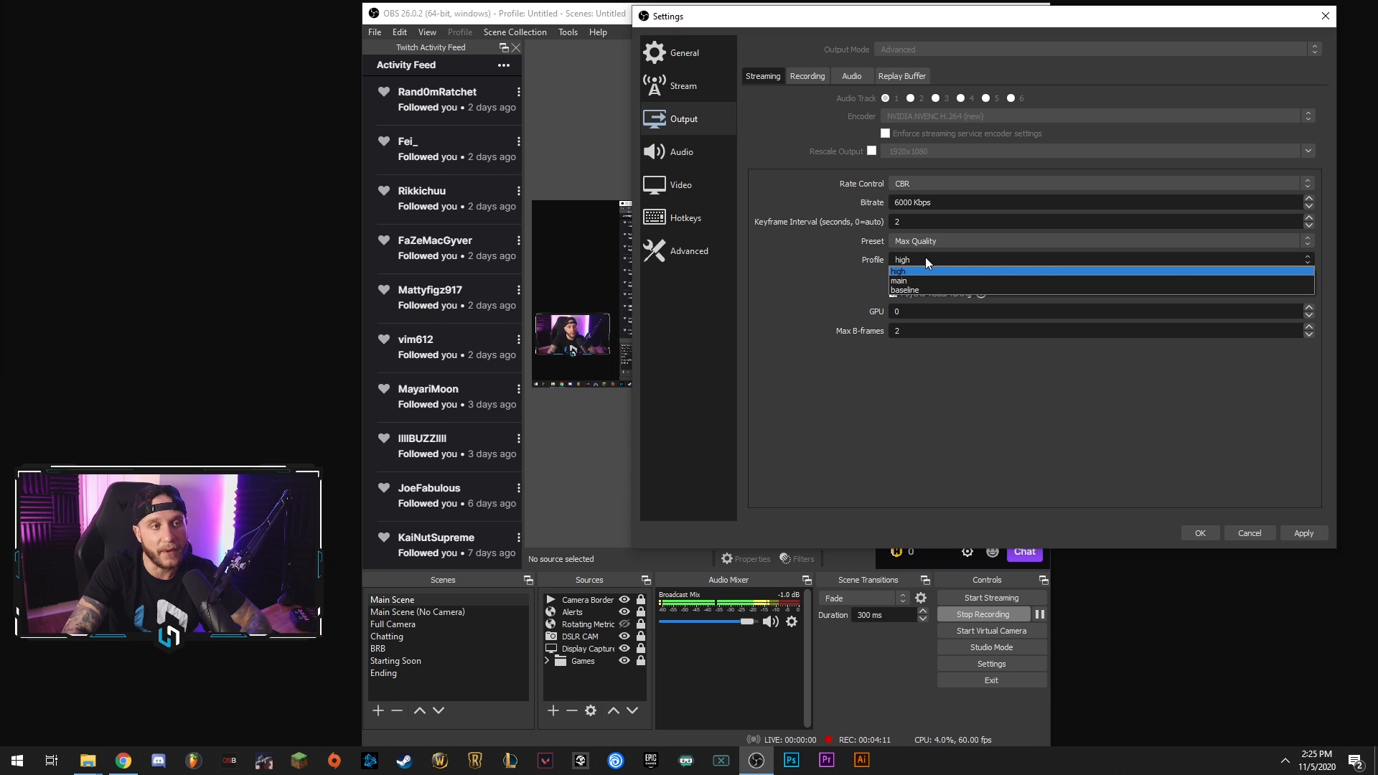
left_click(903, 270)
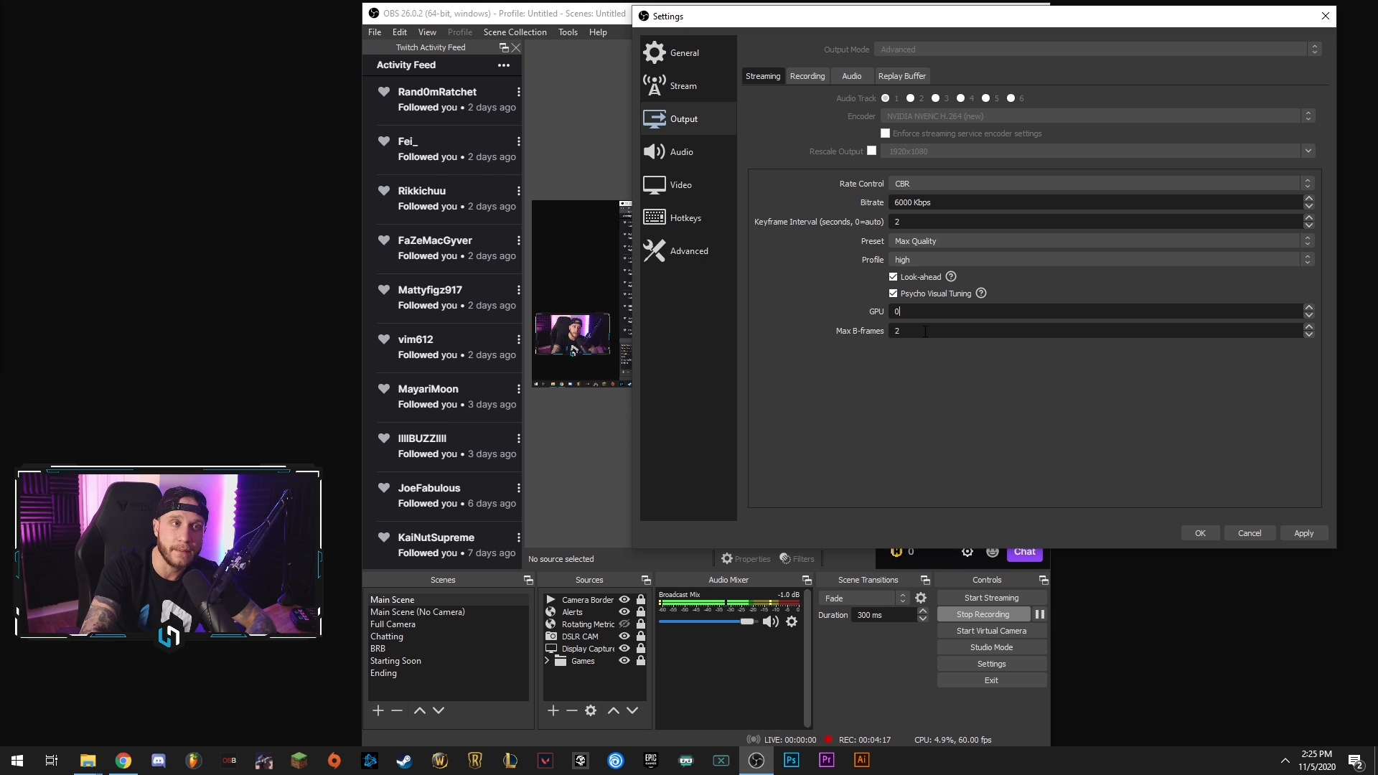
left_click(680, 151)
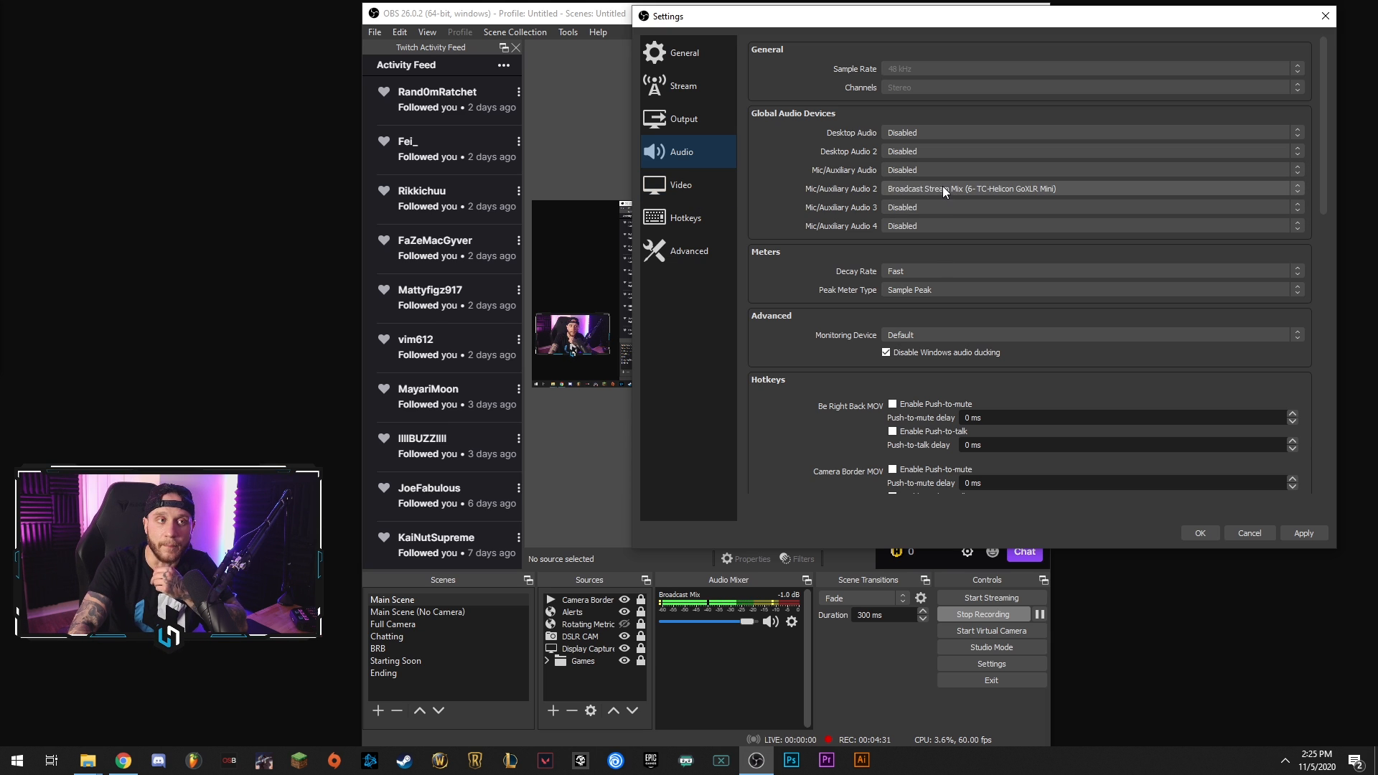
mouse_move(1052, 195)
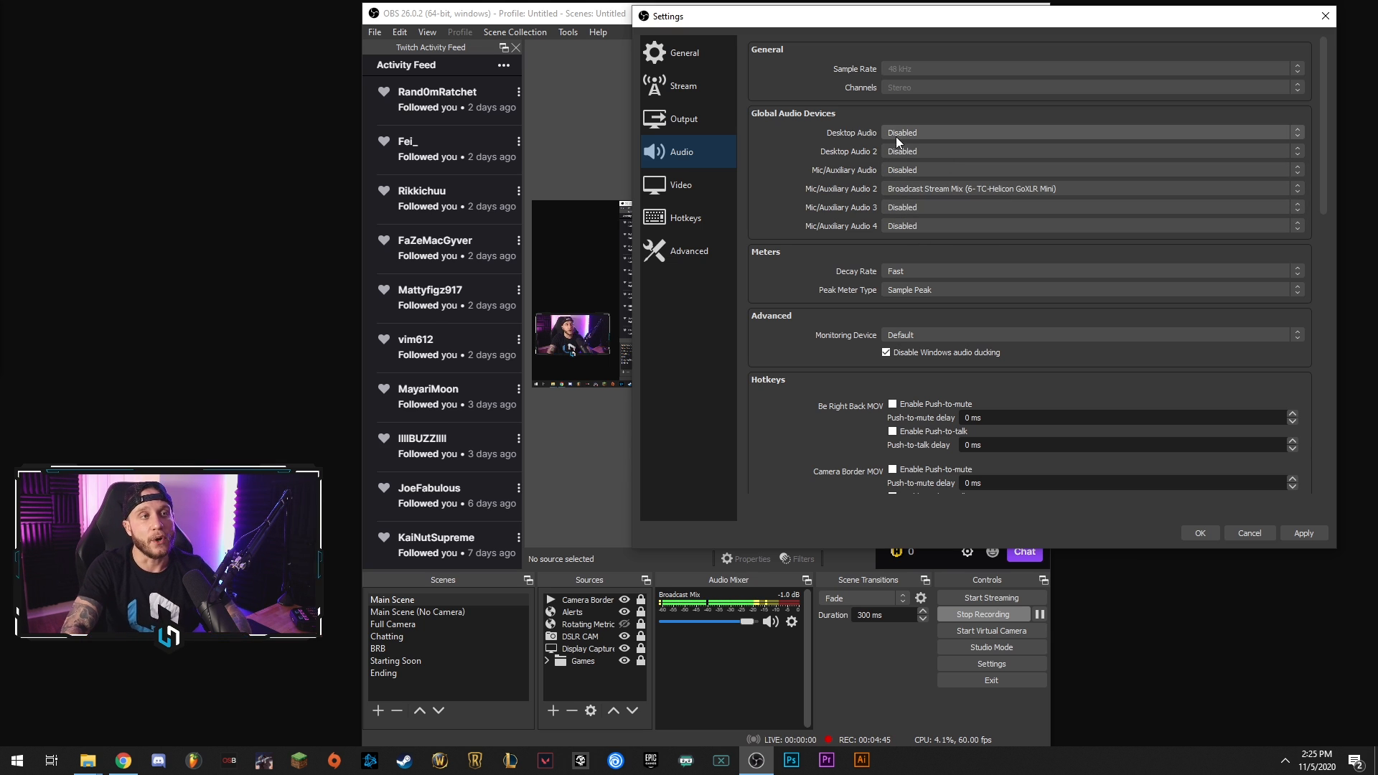
- Check the Mic/Auxiliary Audio device list and leave it Disabled, reviewing the remaining audio options
left_click(1090, 132)
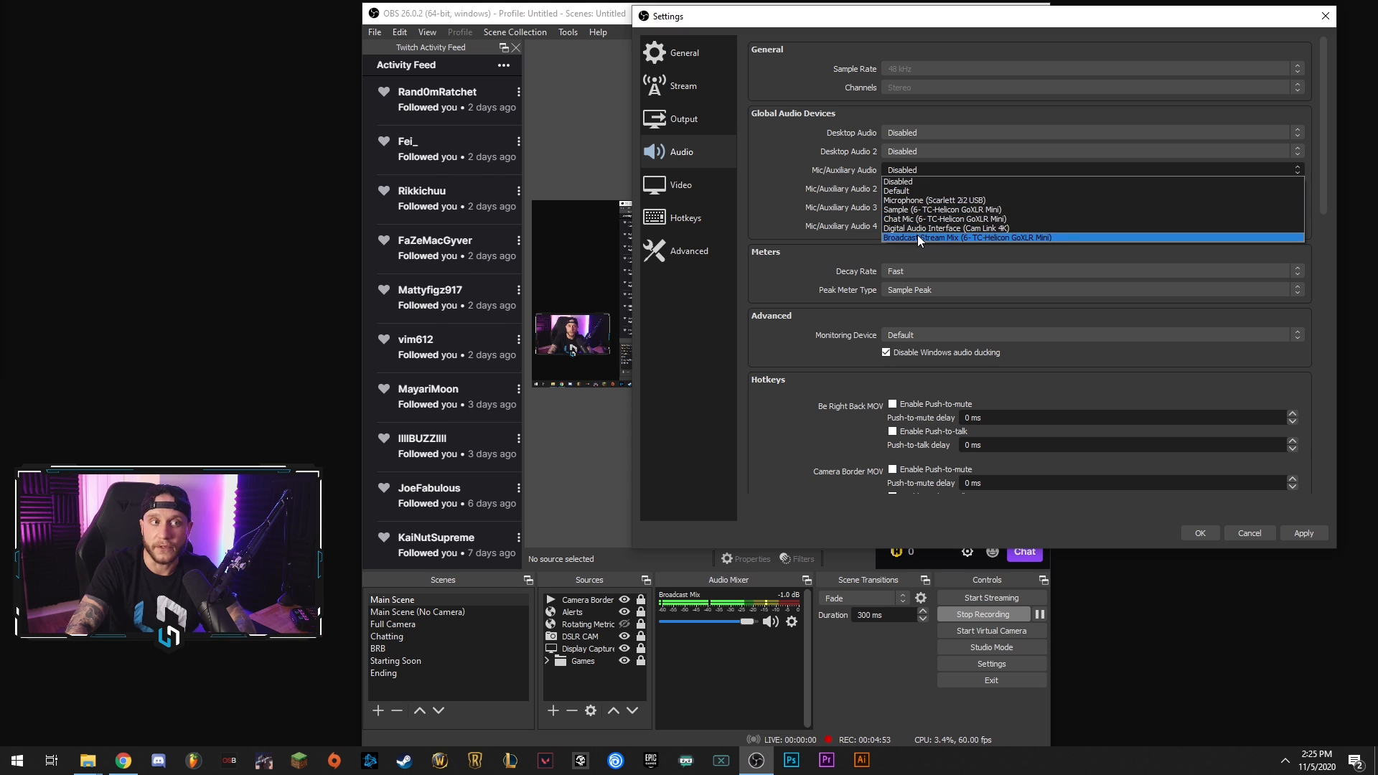
left_click(966, 237)
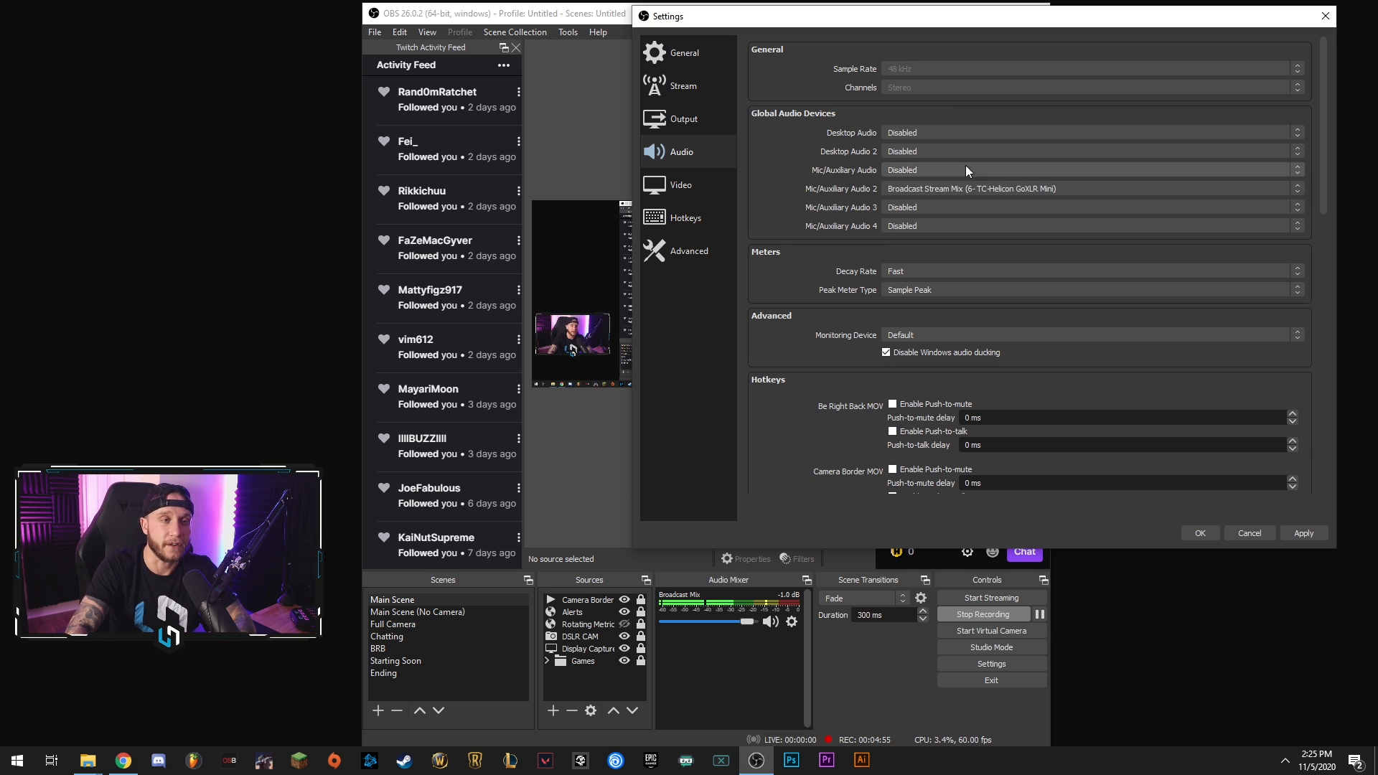
scroll("down", 3)
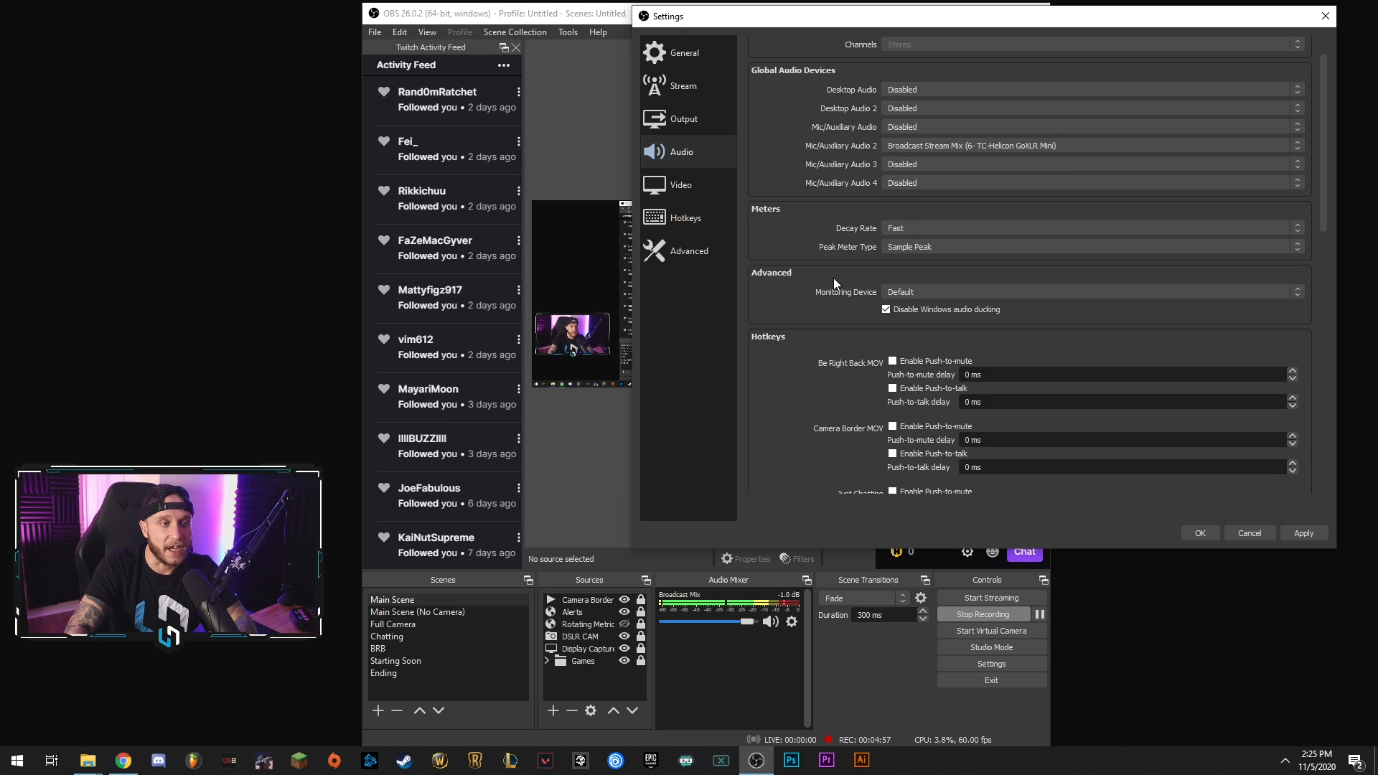
scroll("down", 3)
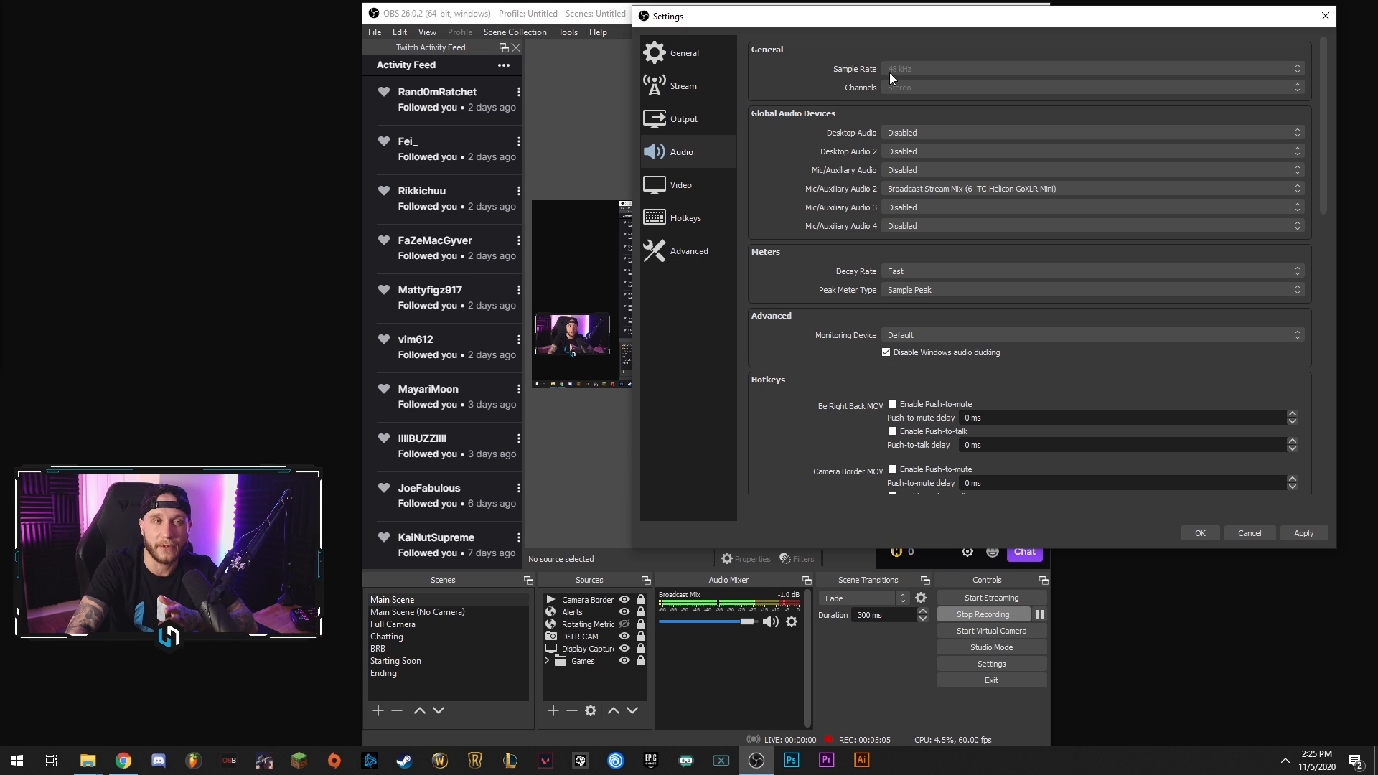
mouse_move(876, 149)
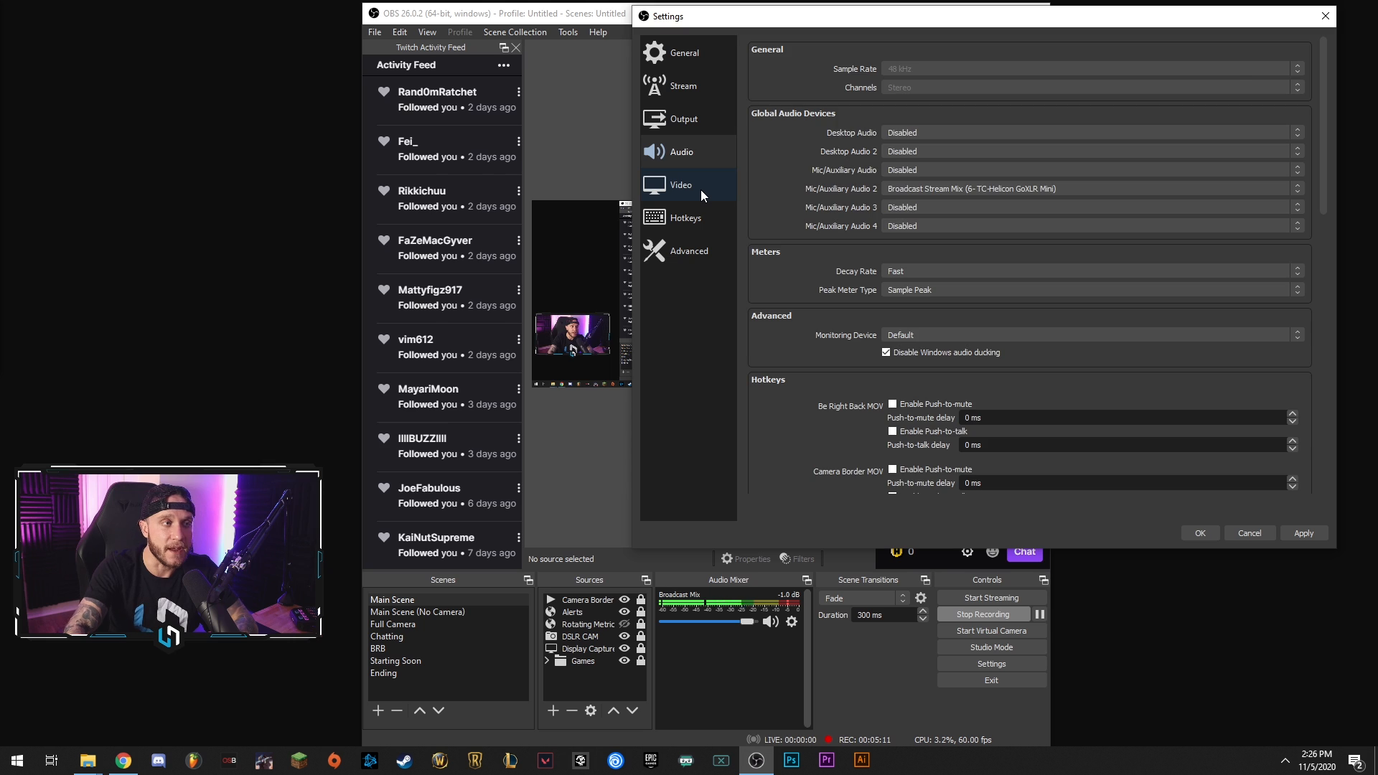
- Review Video settings: 1920x1080 base and output resolution at 60 FPS
left_click(680, 186)
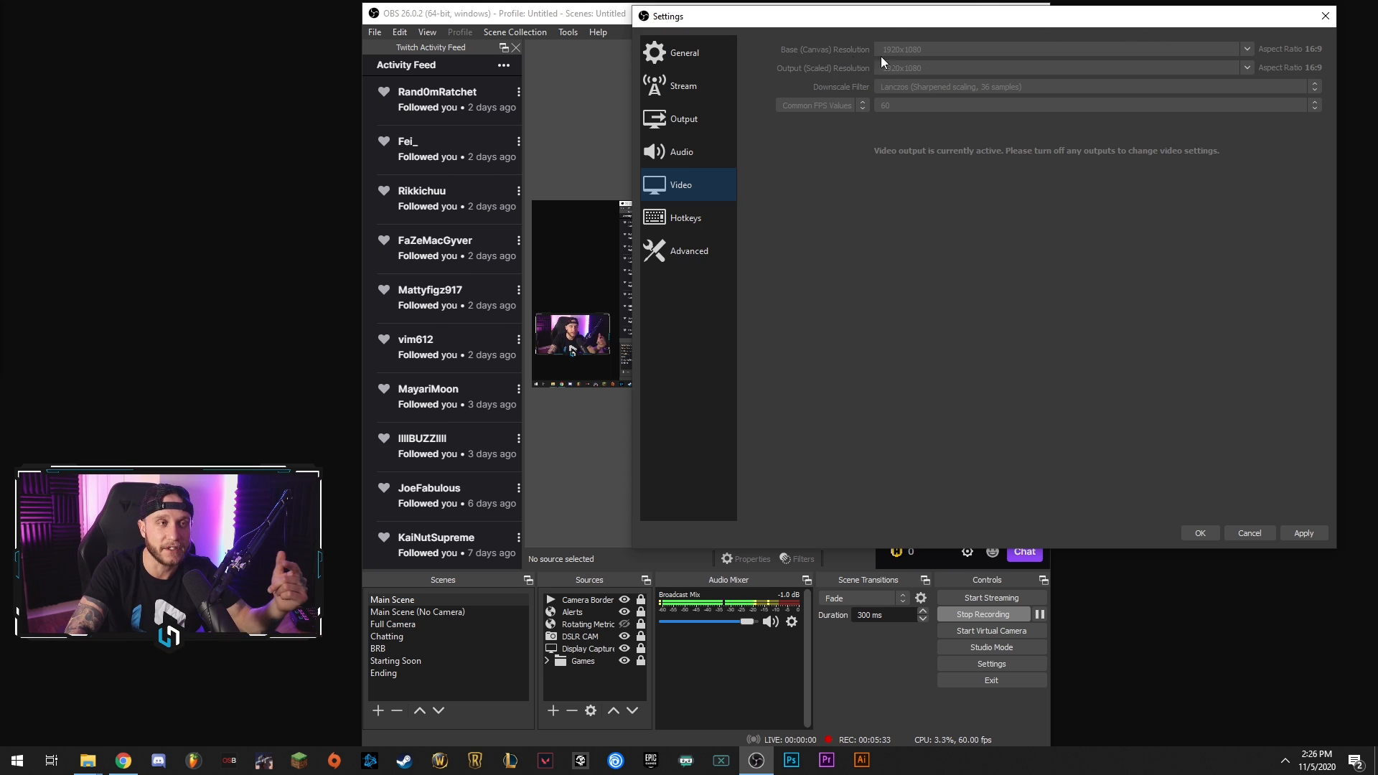
mouse_move(926, 58)
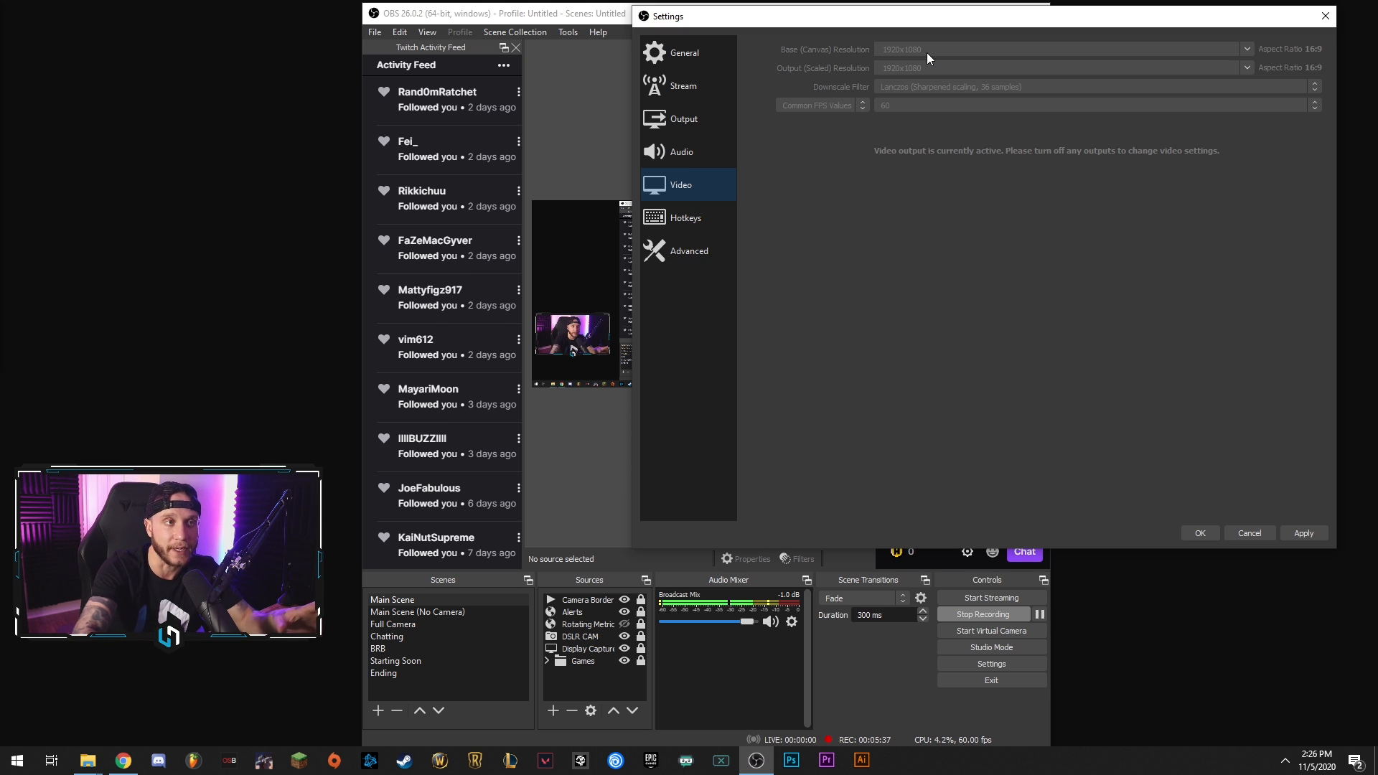
mouse_move(918, 84)
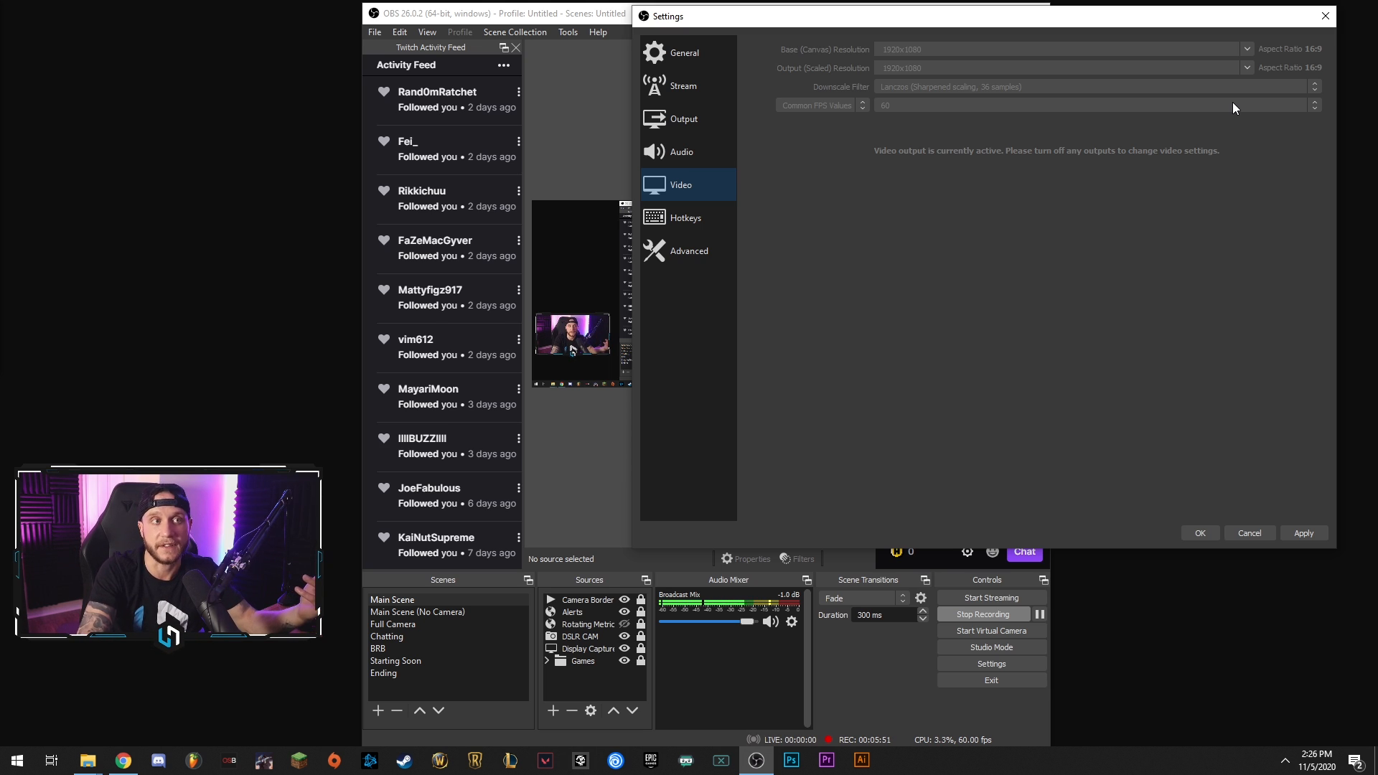
mouse_move(885, 67)
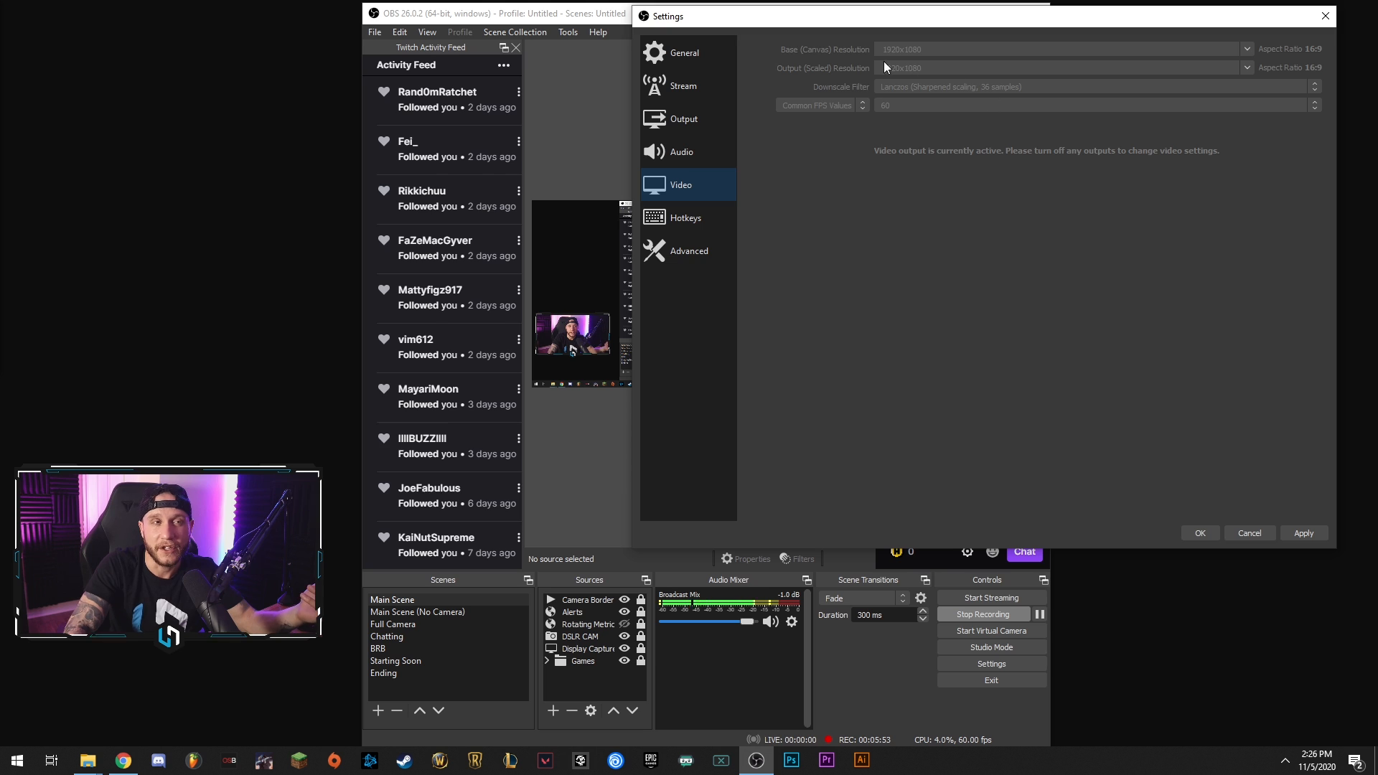
mouse_move(970, 115)
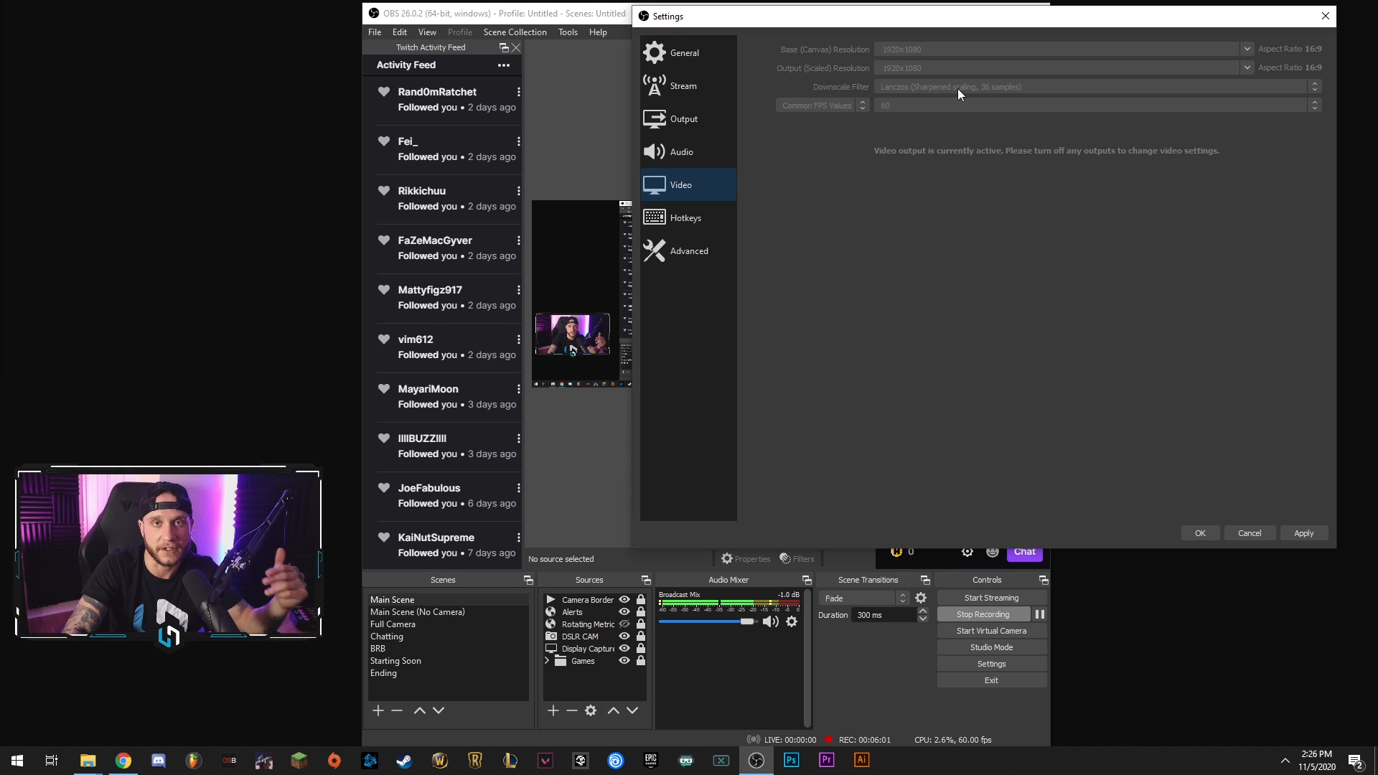
mouse_move(962, 114)
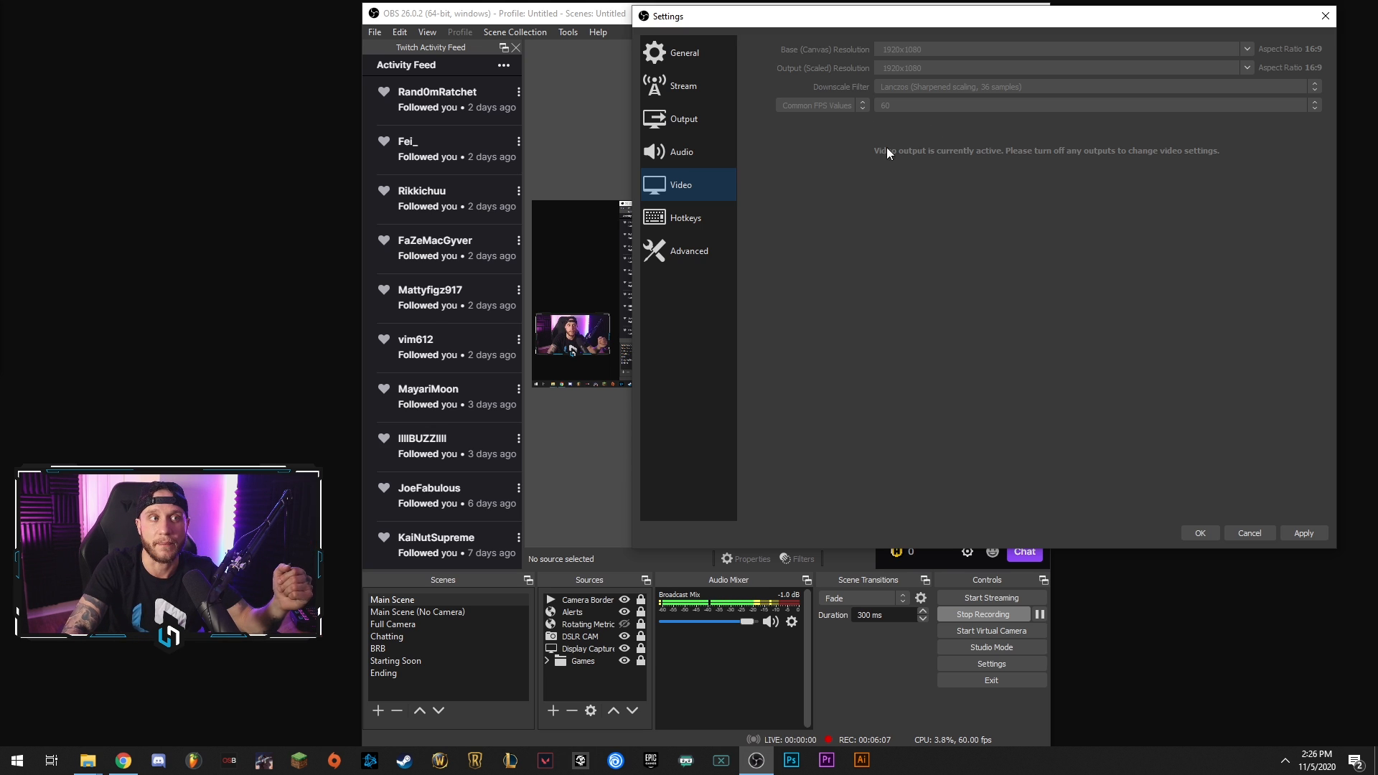
mouse_move(1315, 112)
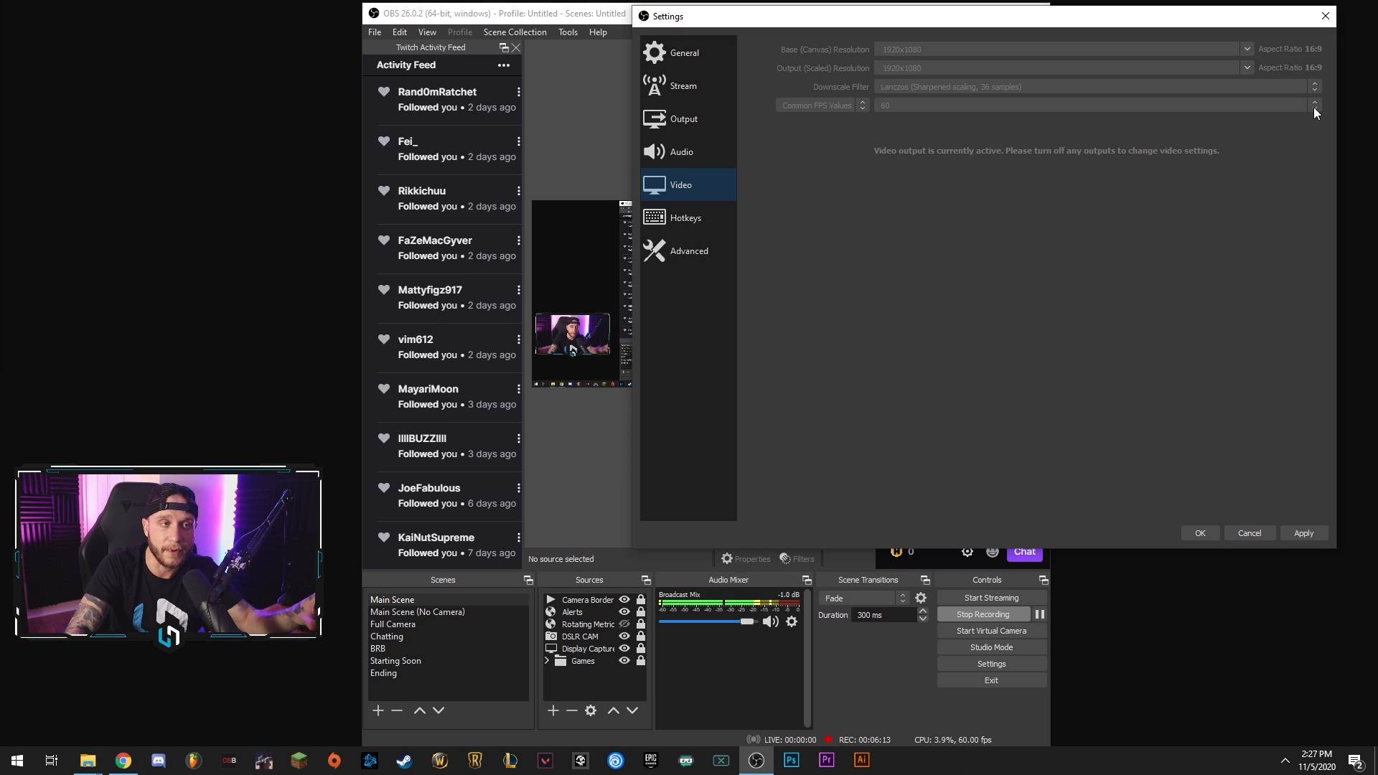
mouse_move(1125, 143)
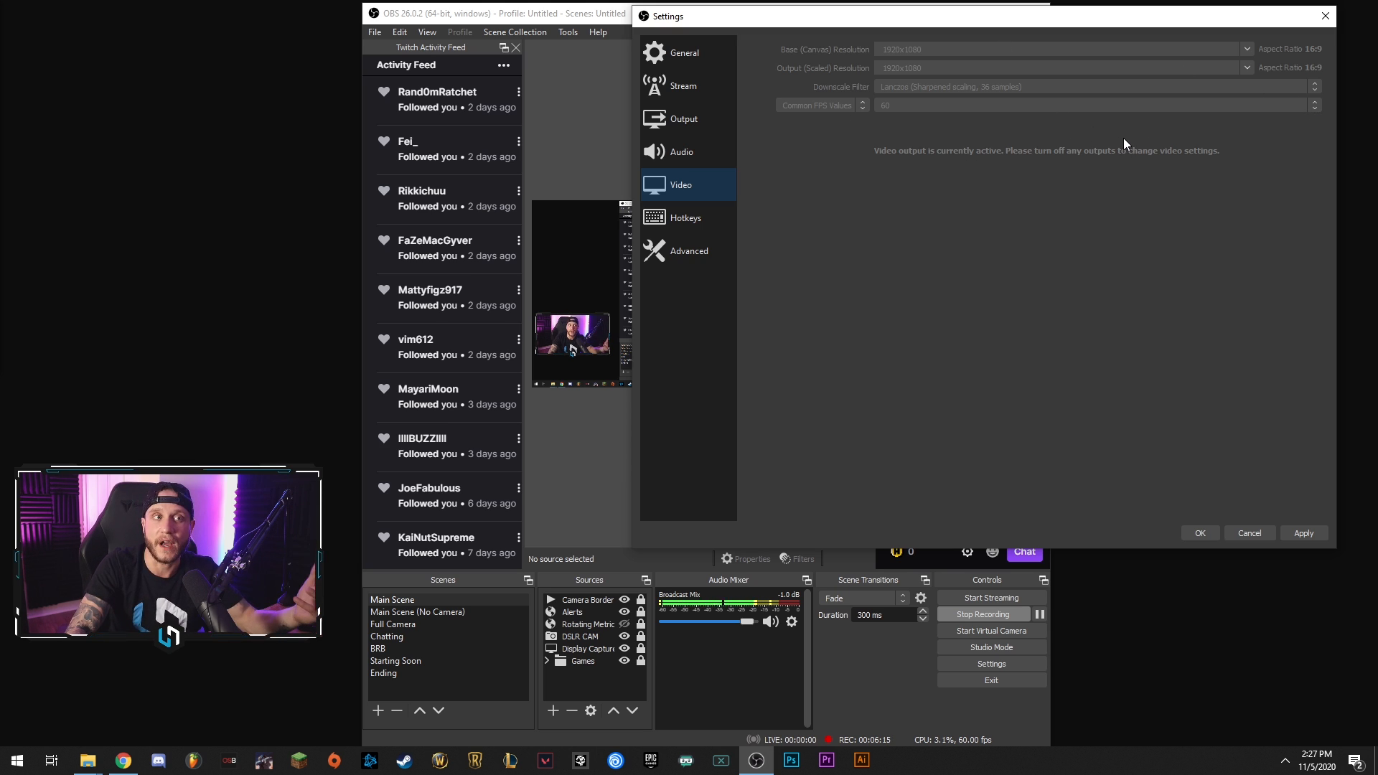
mouse_move(886, 99)
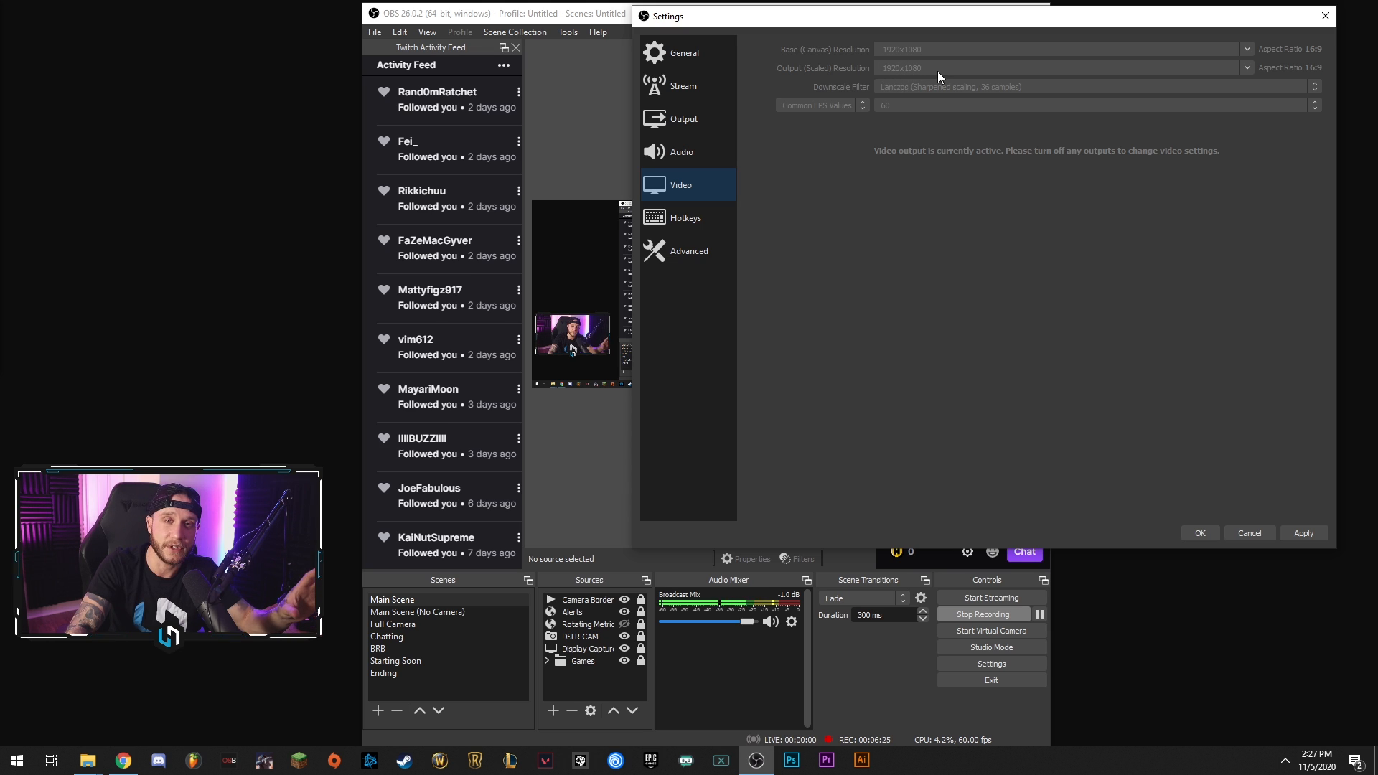
mouse_move(907, 111)
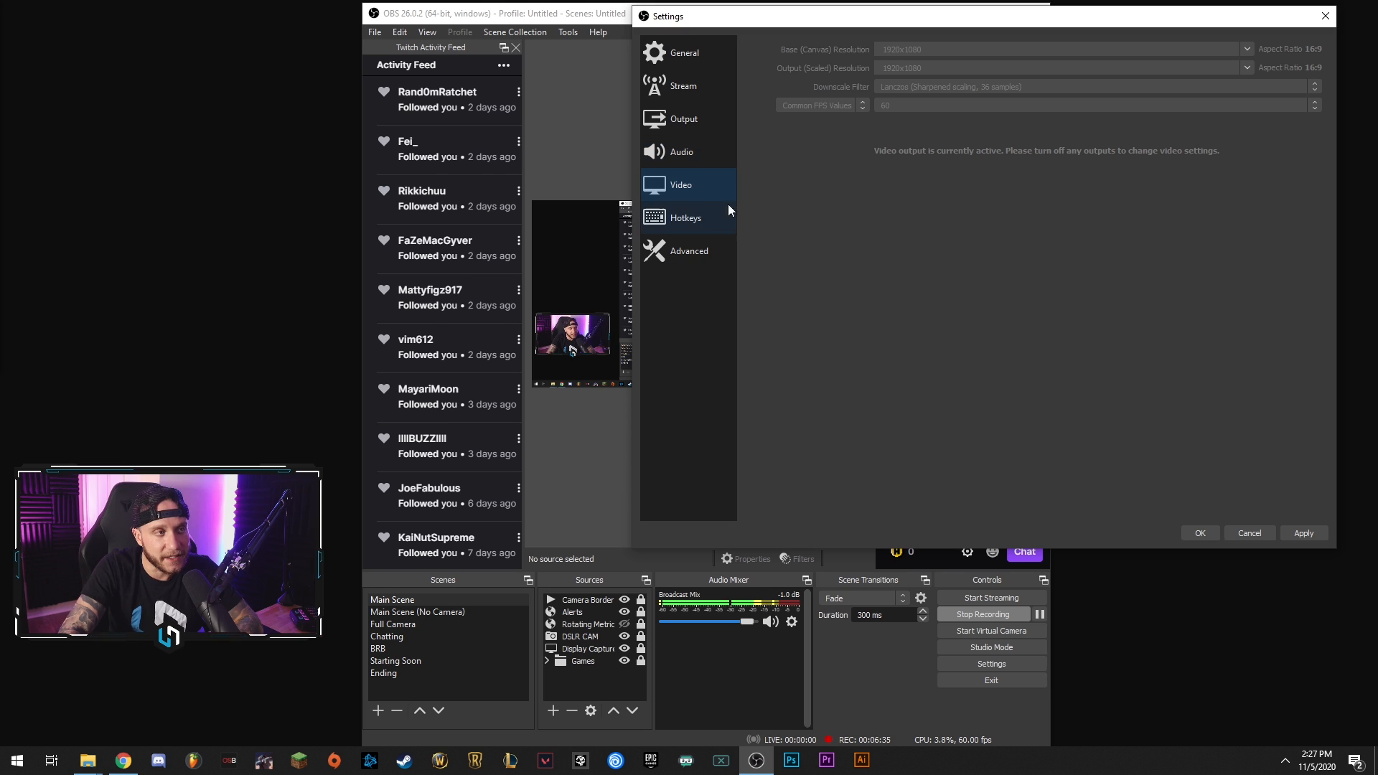
- Review the Hotkeys list, with Num * bound to Start and Stop Recording
left_click(685, 217)
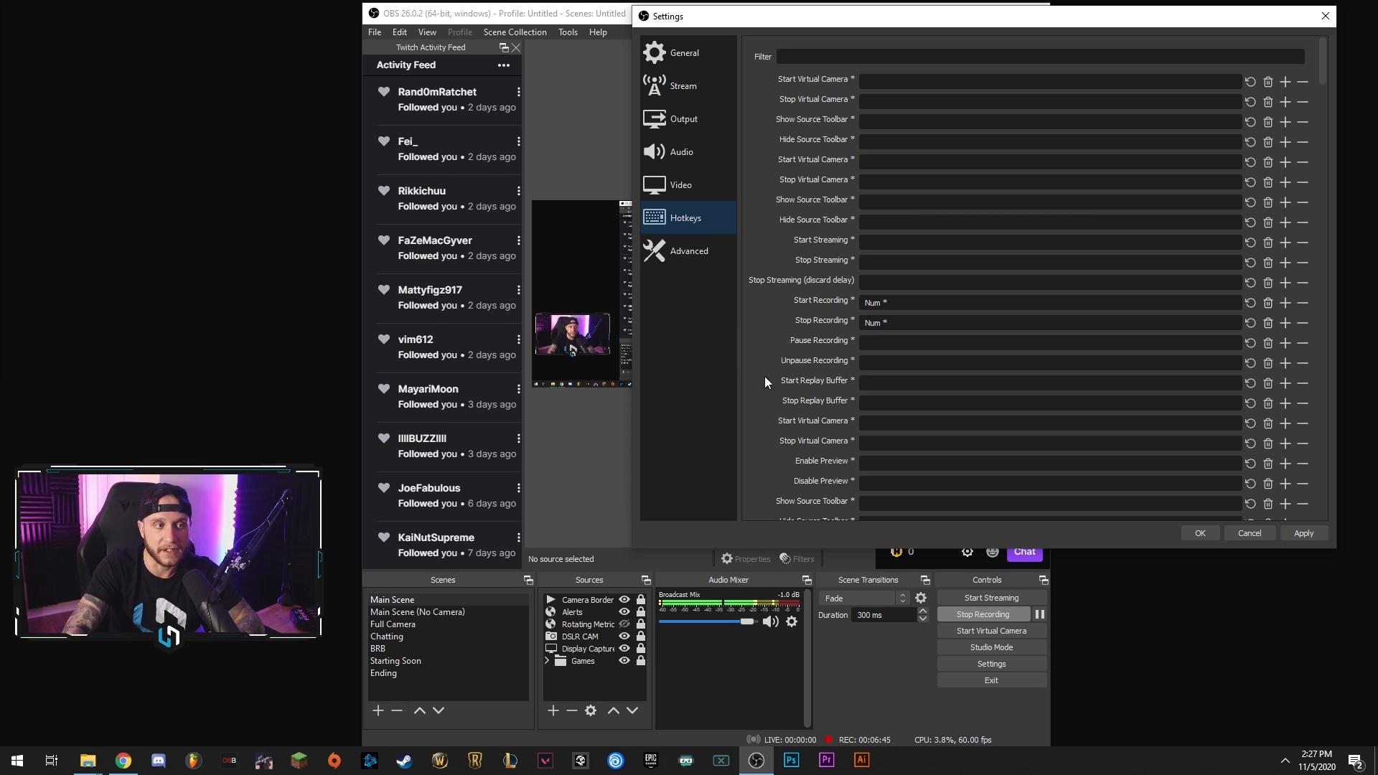
mouse_move(824, 253)
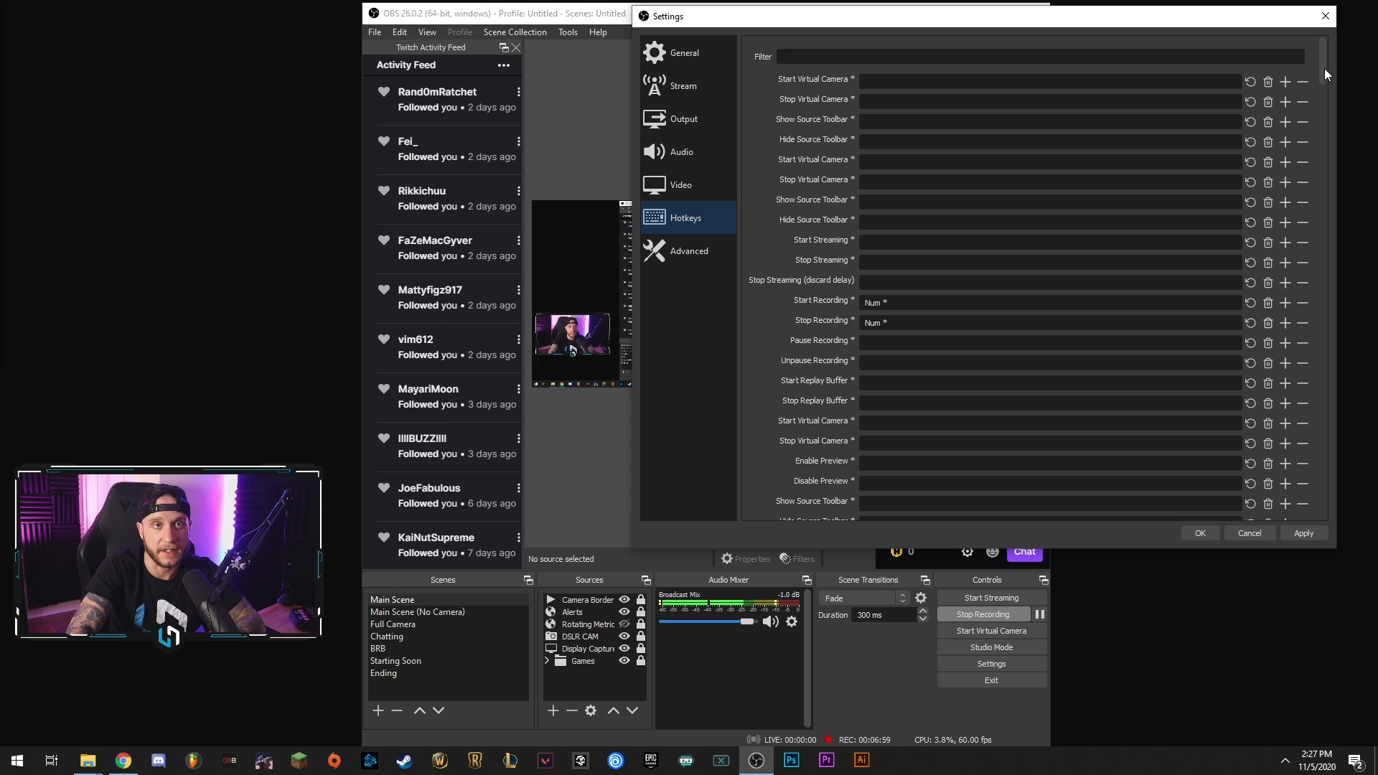
scroll("down", 3)
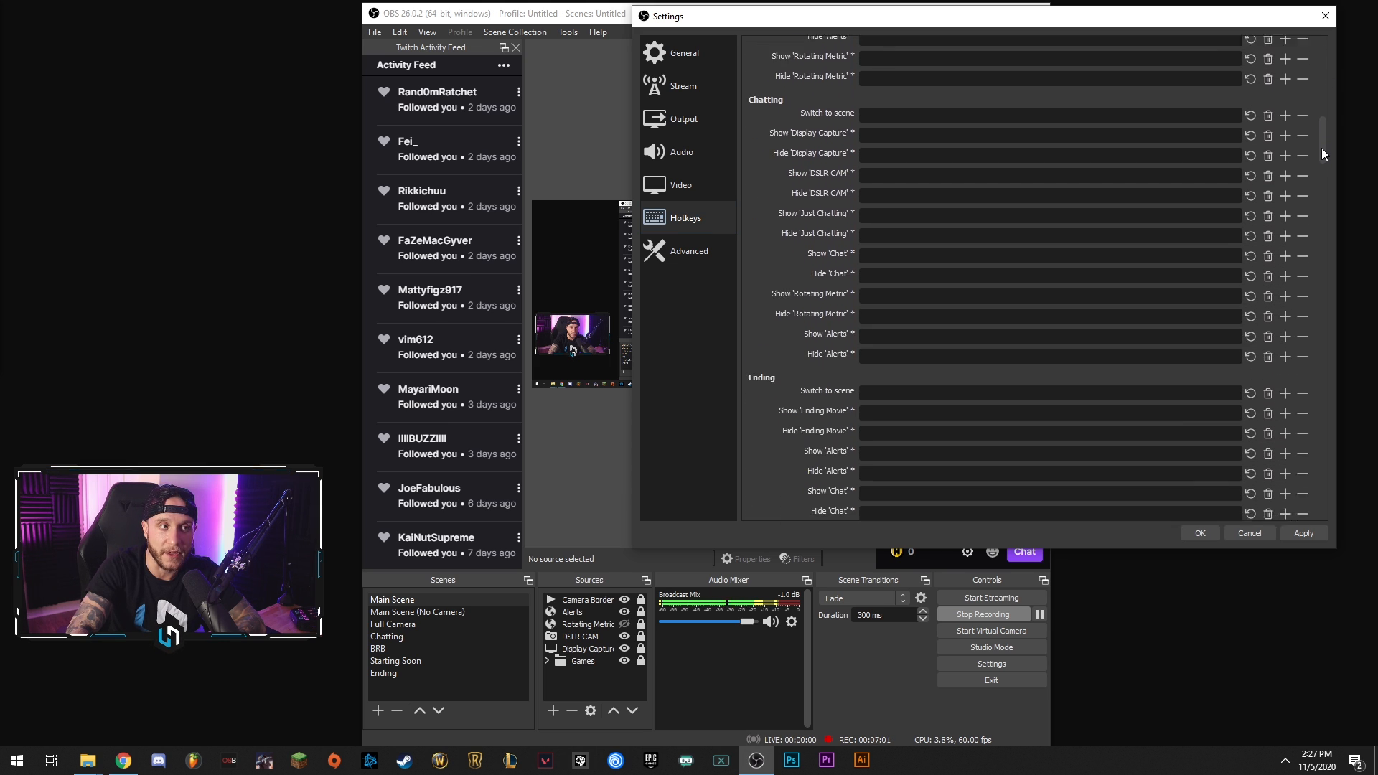
scroll("down", 3)
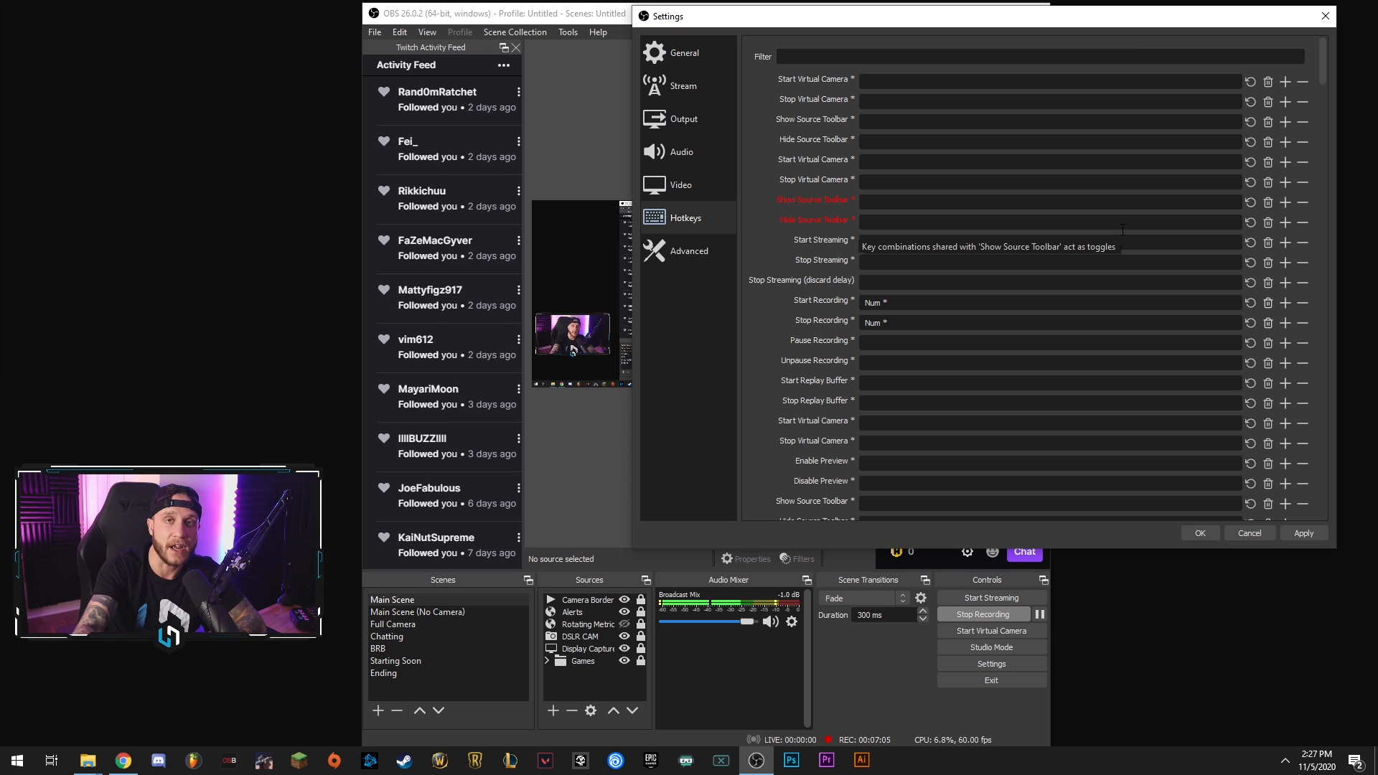
mouse_move(997, 219)
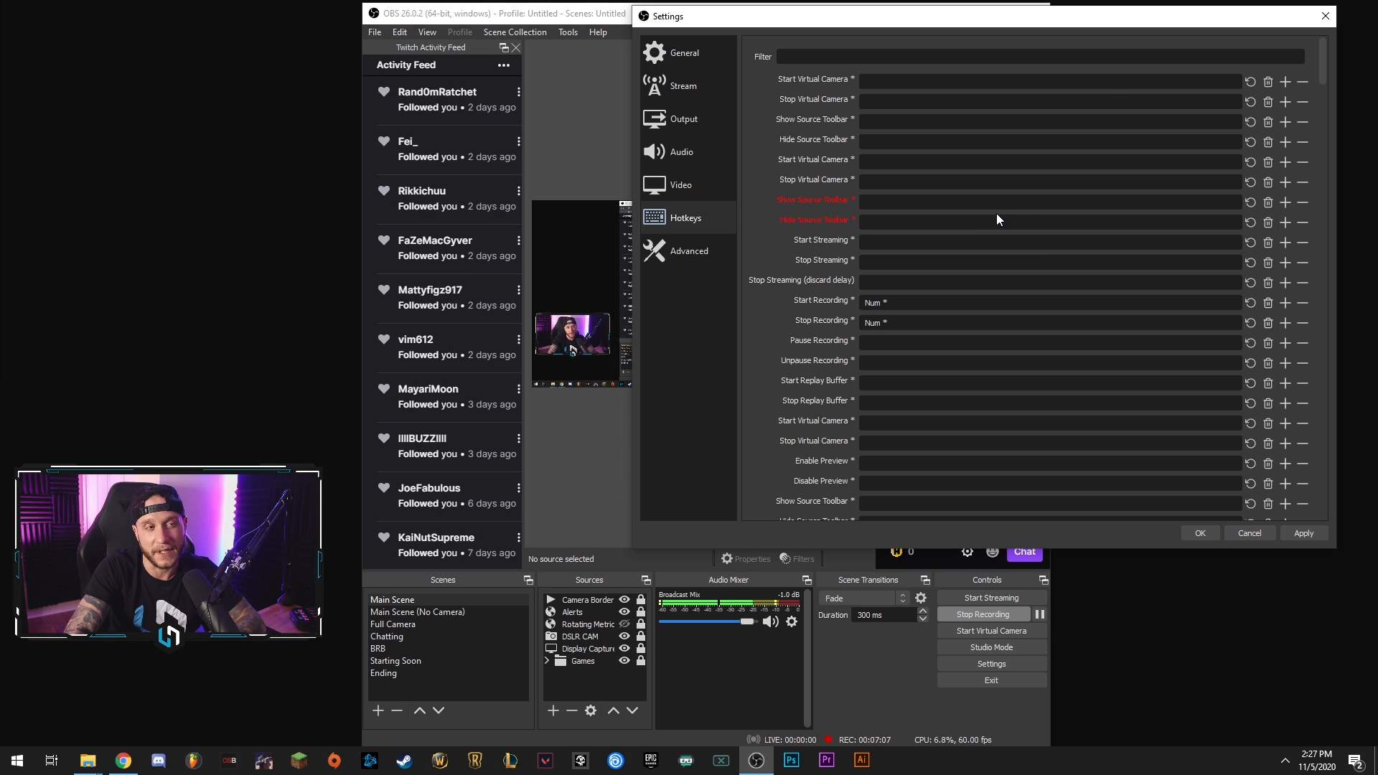